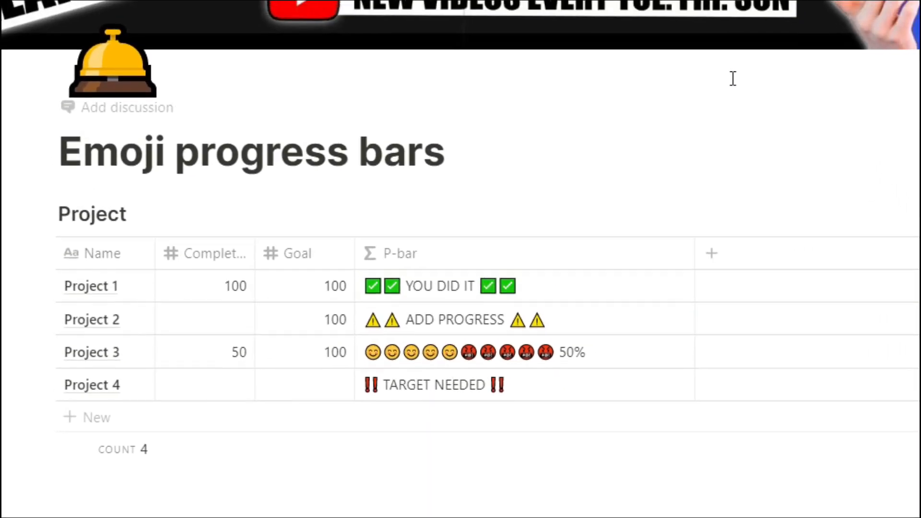
- Scroll up to the title and the expanded toggle holding the full emoji progress-bar formula
scroll("up", 3)
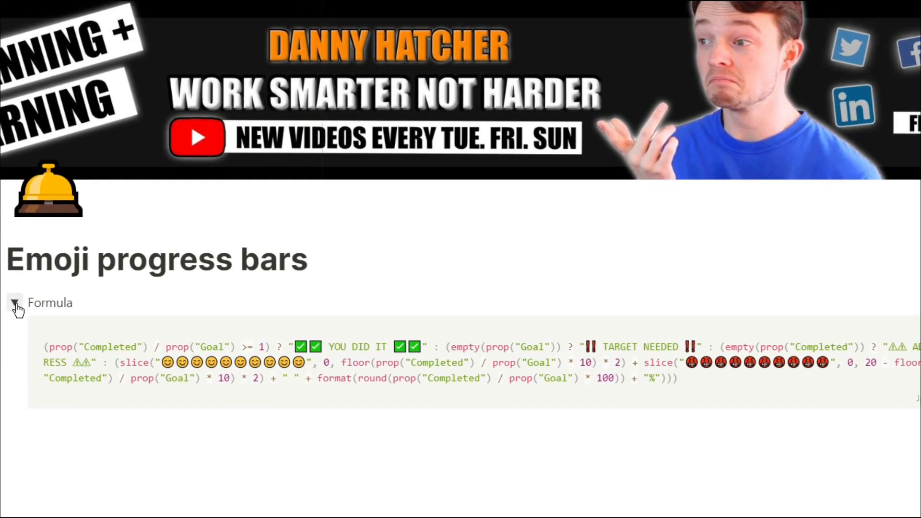
- Insert an inline table named Projects below the formula with rows Project 1, Project 2 and Project 3
left_click(15, 302)
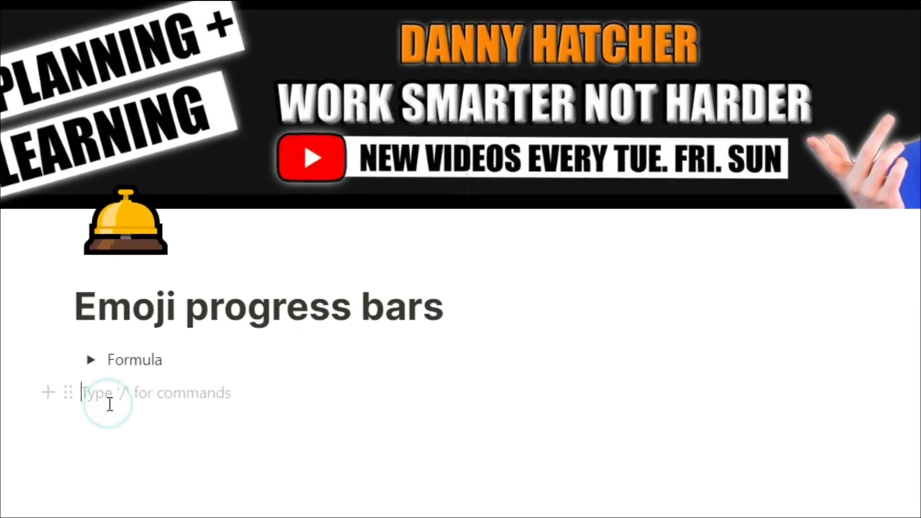
type("/table")
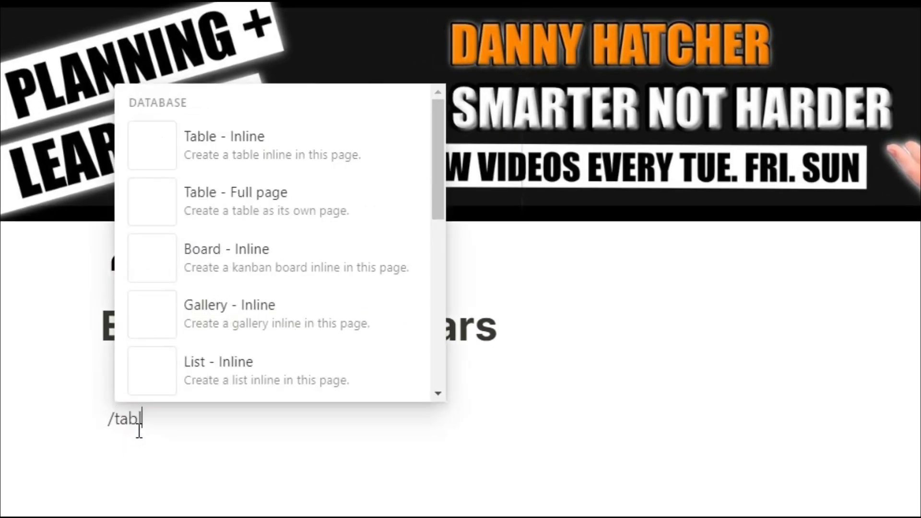
left_click(224, 145)
type("P")
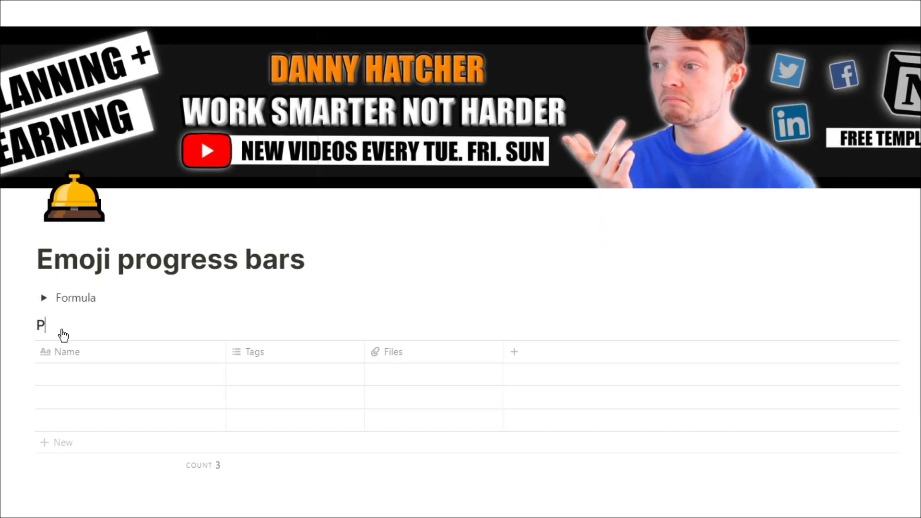
type("rojects")
left_click(130, 420)
type("Project 3")
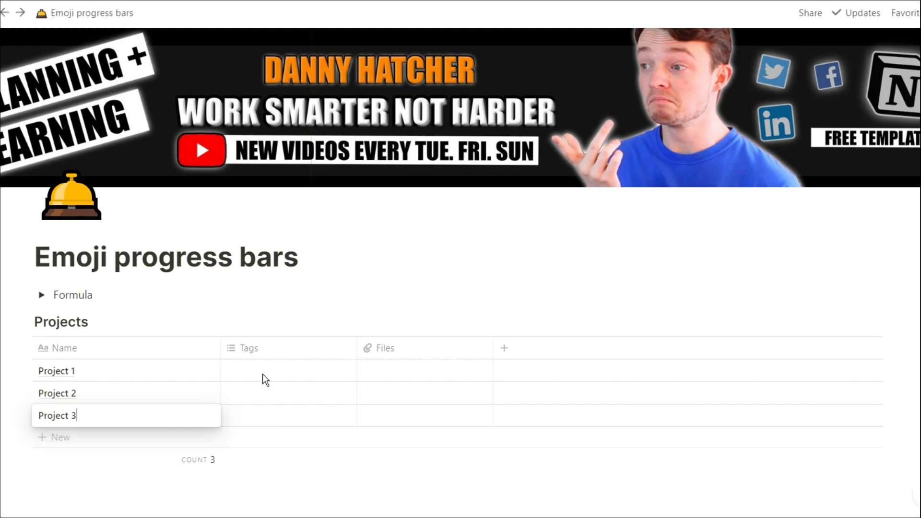
- Turn Tags and Files into number columns Goal and Completed, with Goals 100 and Completed 50 and 100
left_click(249, 348)
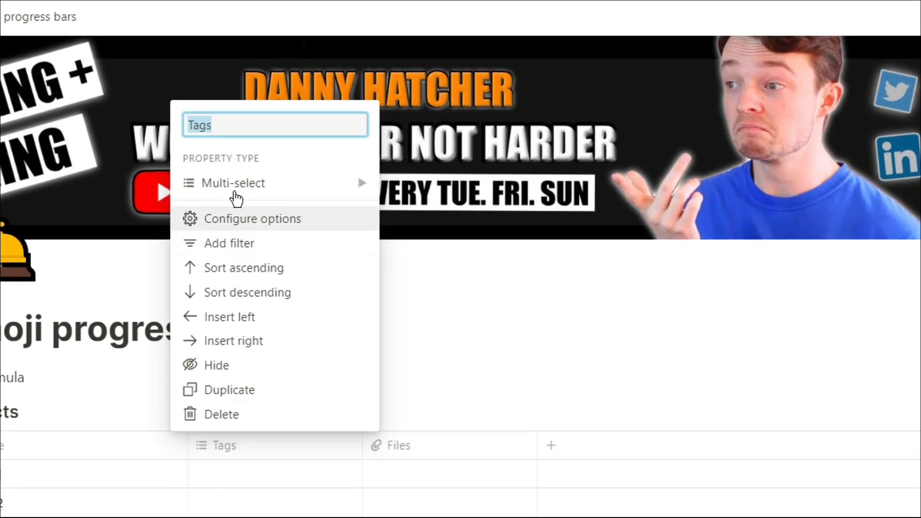
left_click(232, 182)
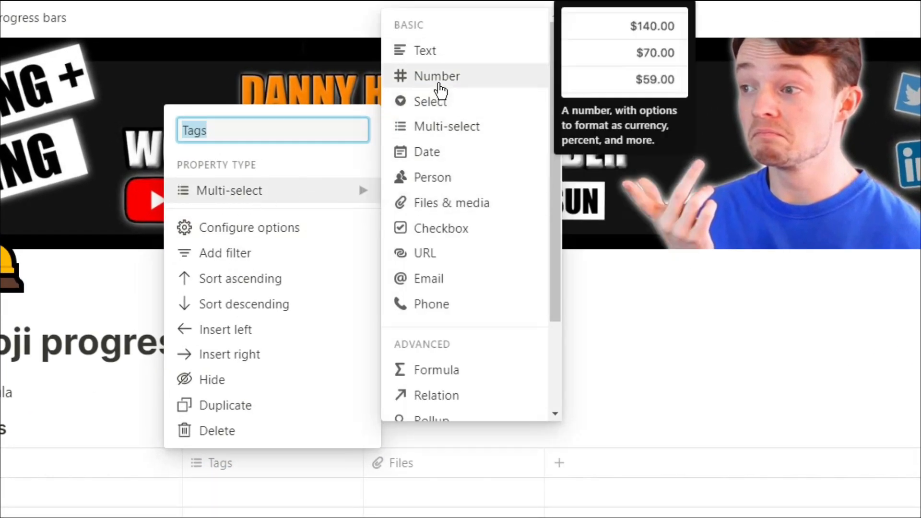
left_click(402, 462)
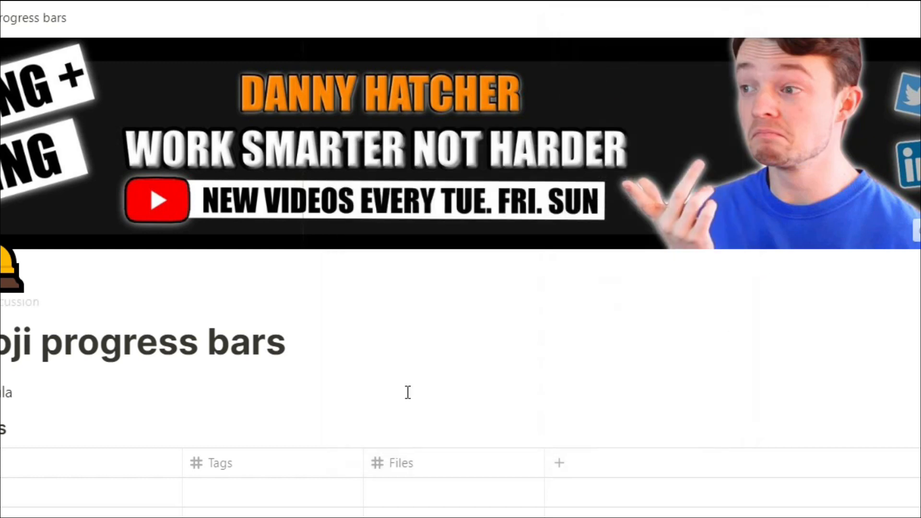
left_click(214, 463)
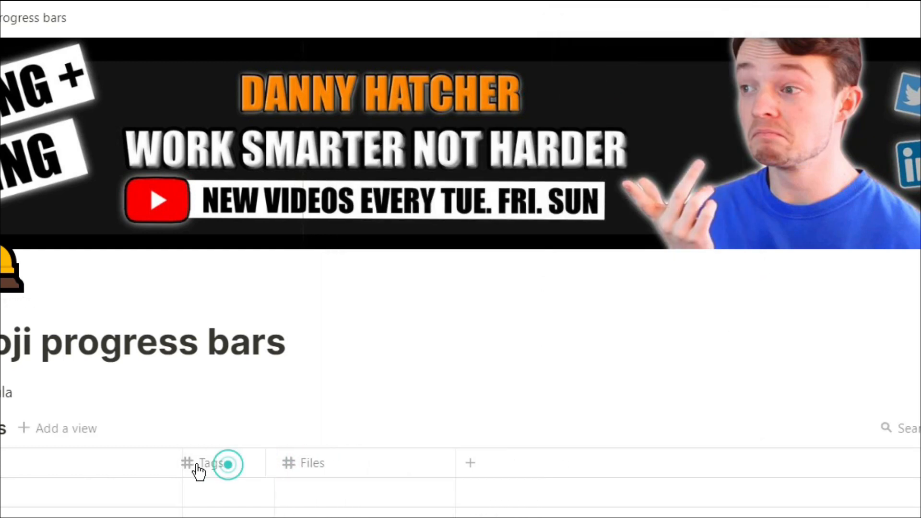
scroll("up", 3)
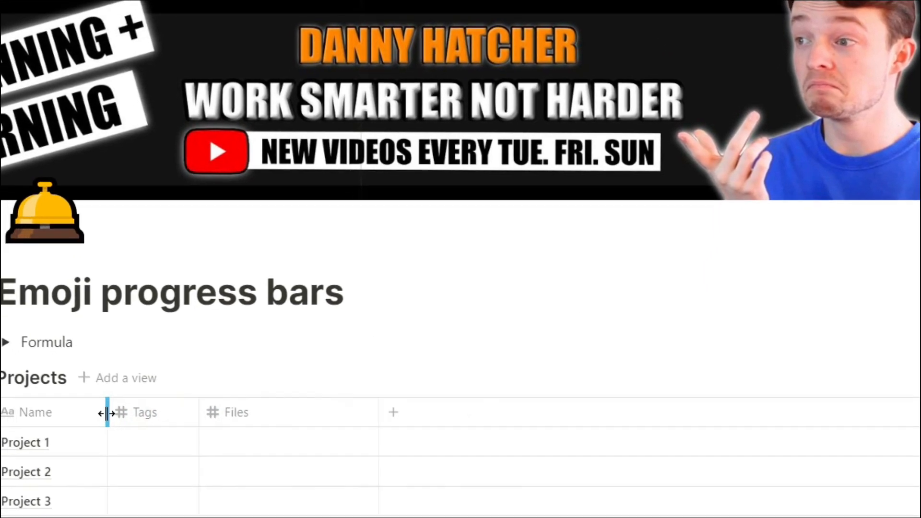
left_click(236, 412)
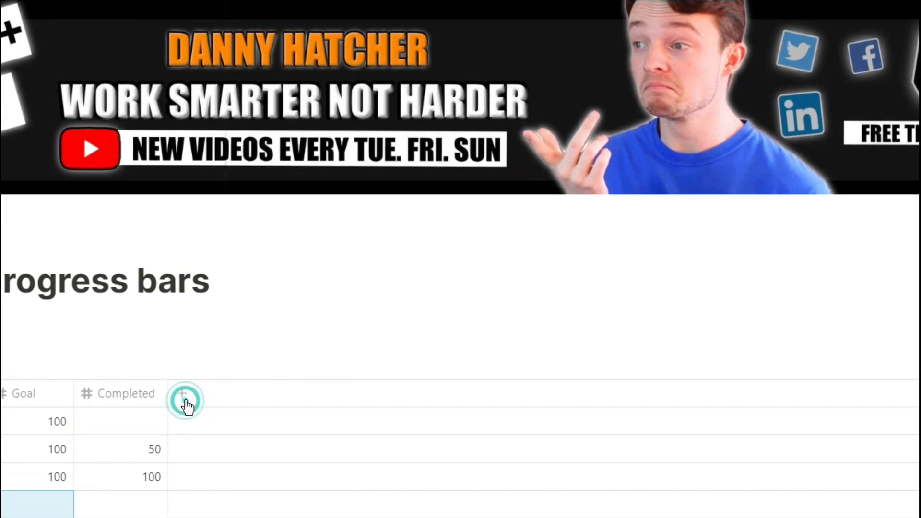
- Add a new column after Completed and name it C check
left_click(184, 401)
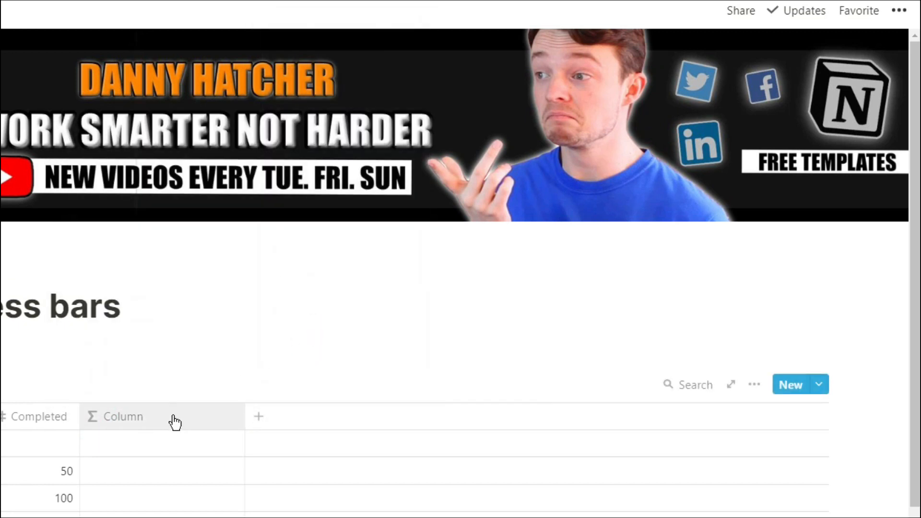
left_click(124, 417)
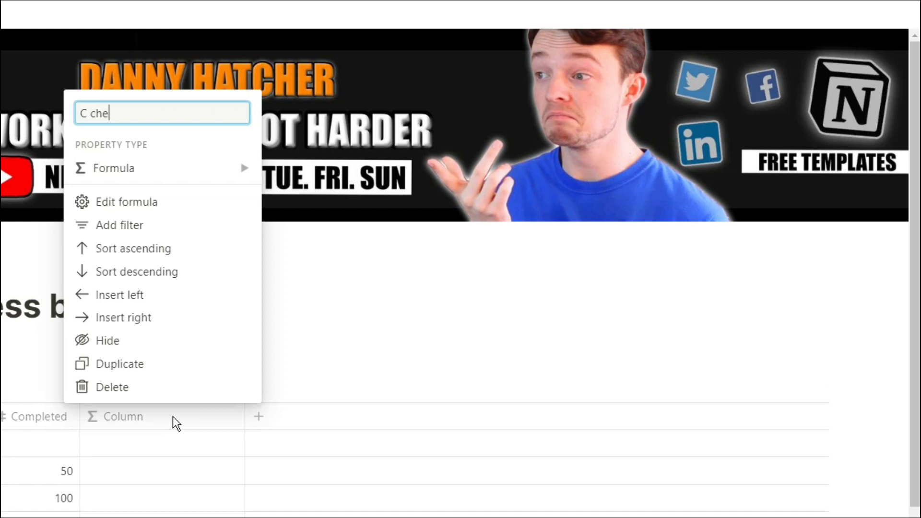
type("ck")
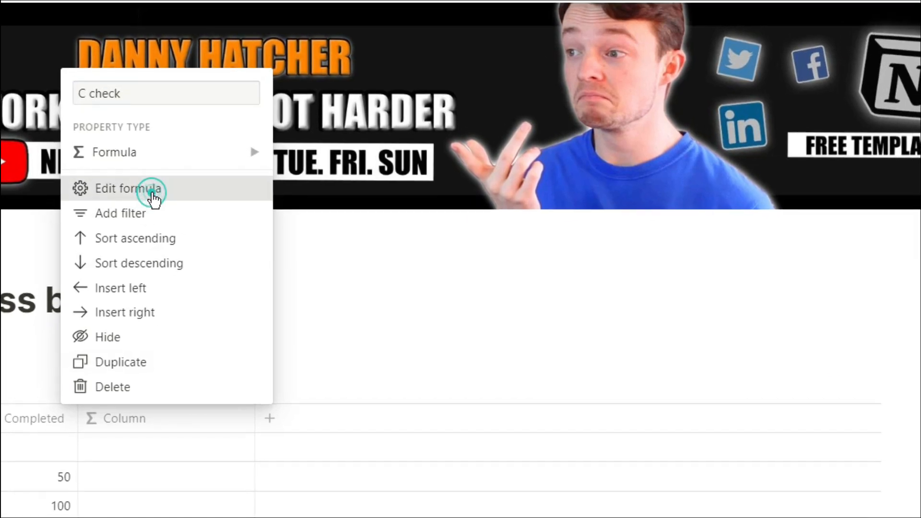
- Give C check the formula prop("Completed")/prop("Goal")>=1 ? "YOU DID IT" : "no" and apply it
left_click(127, 189)
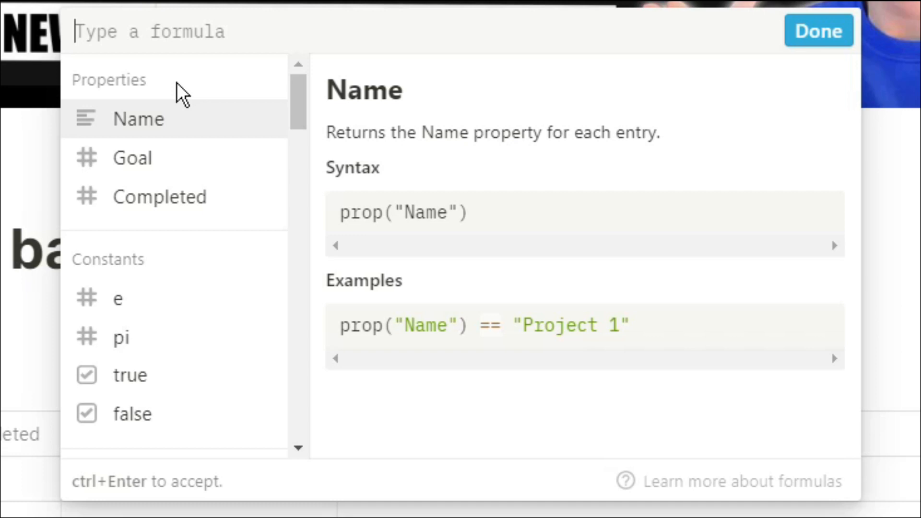
mouse_move(179, 147)
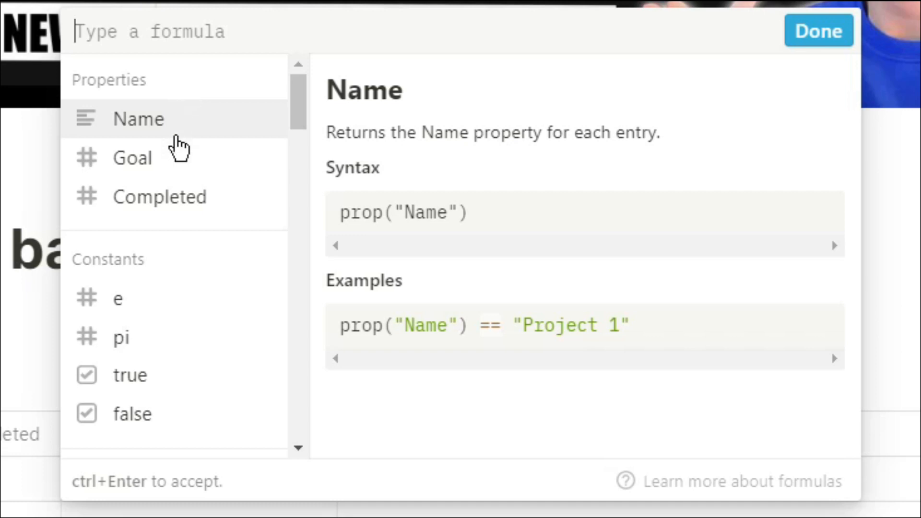
left_click(159, 195)
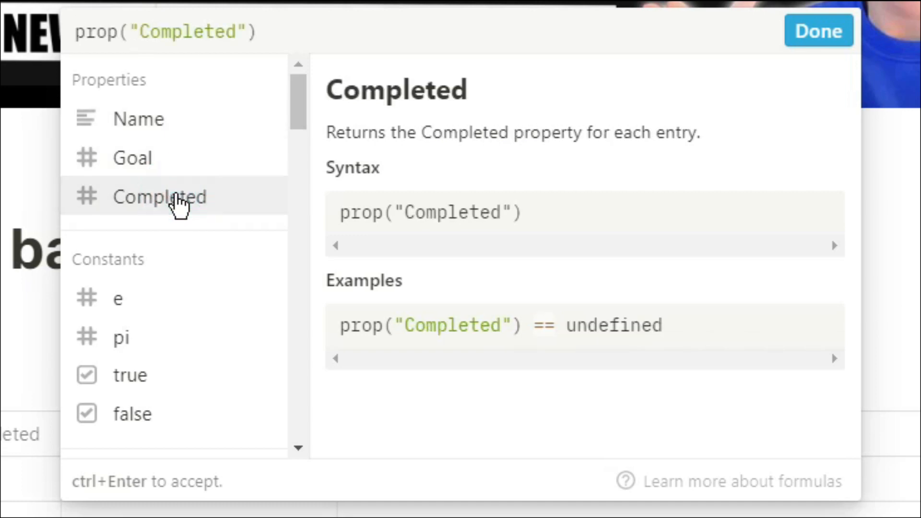
type("/")
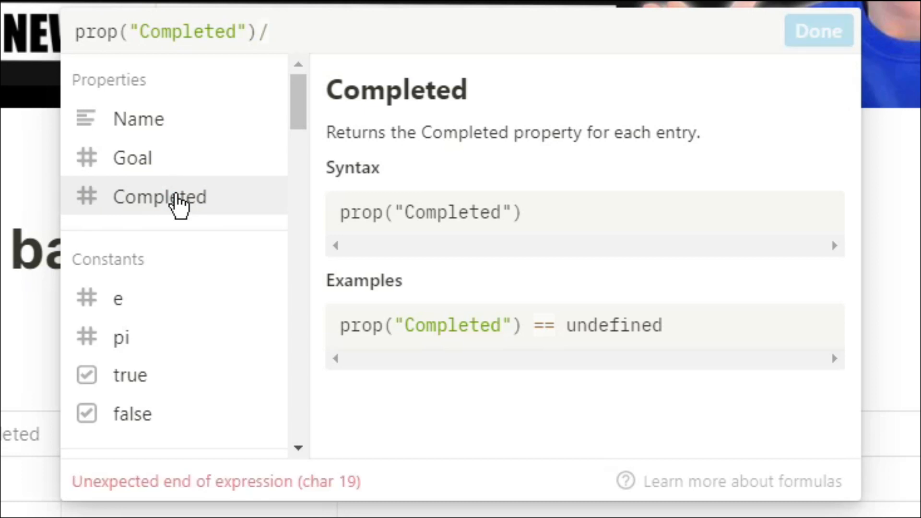
left_click(132, 158)
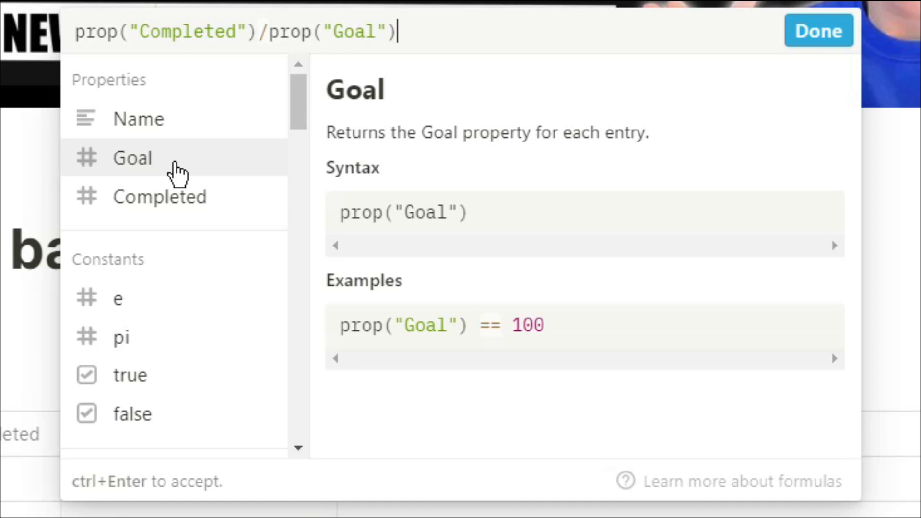
type(">=")
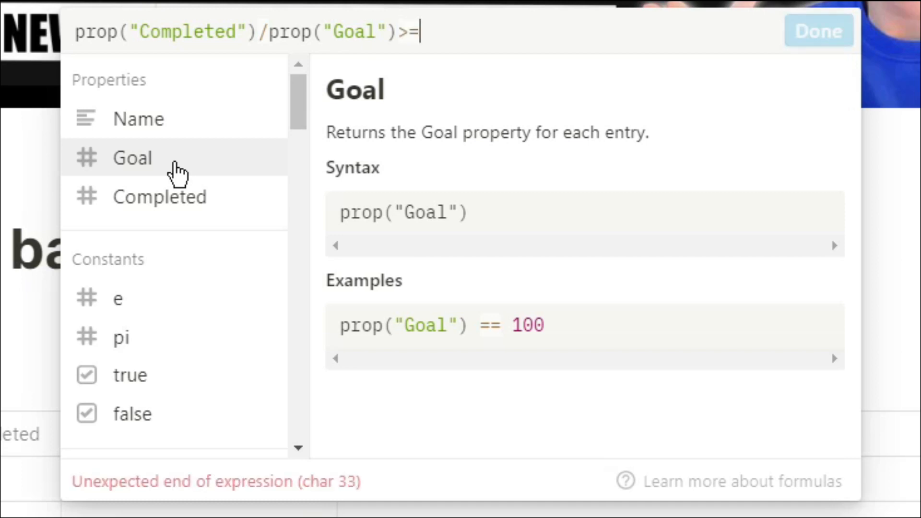
type("1")
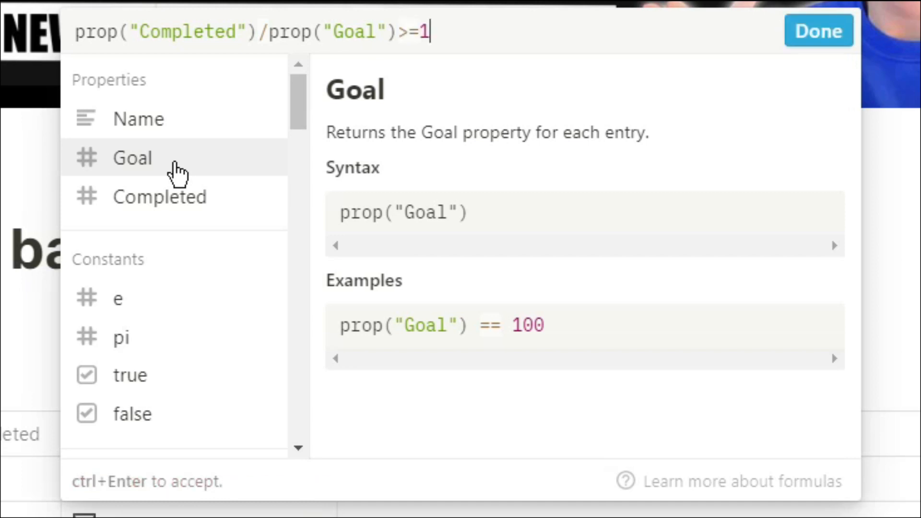
type("?")
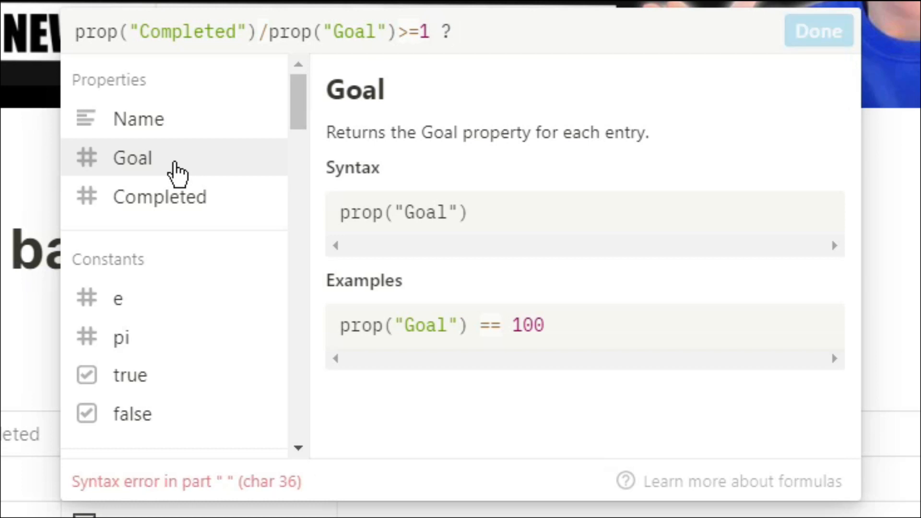
type("\"")
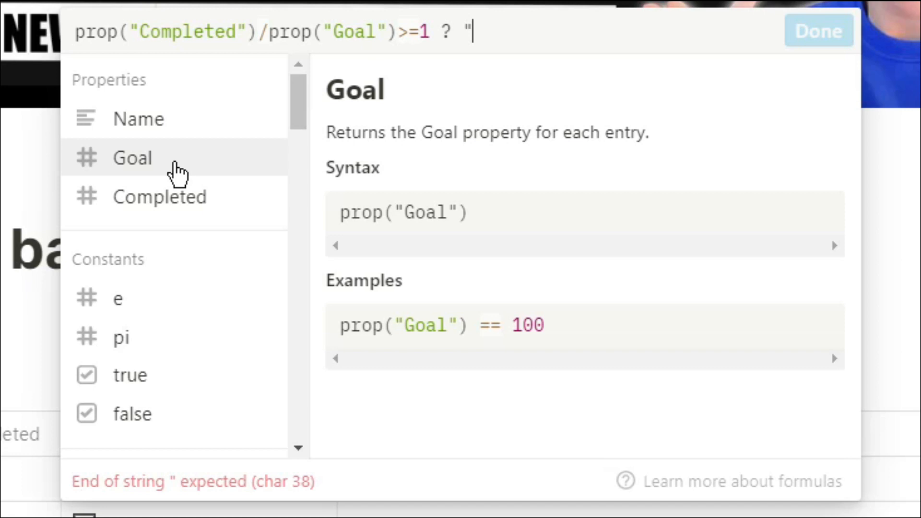
type("YOU")
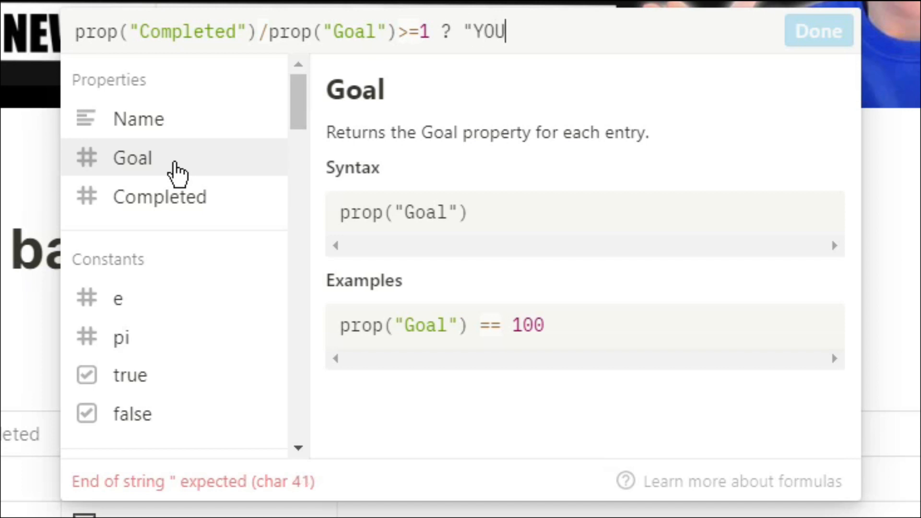
type("DID")
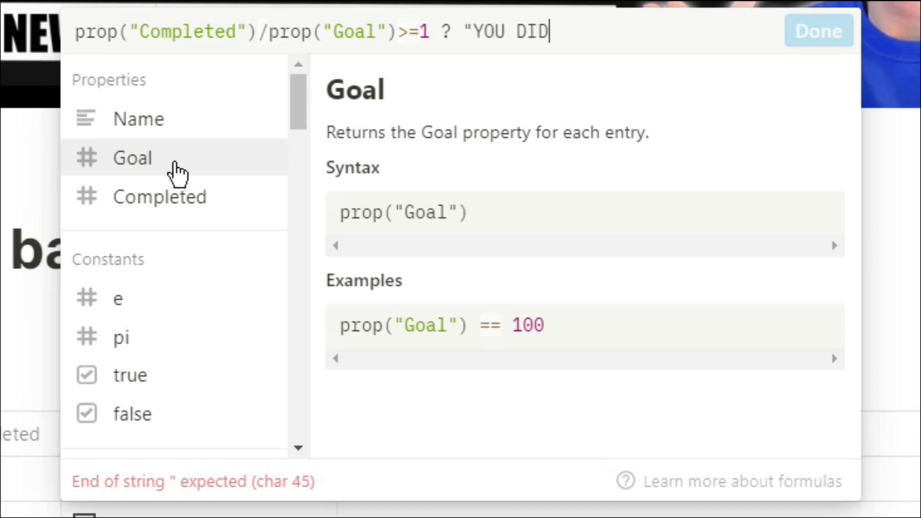
type("IT")
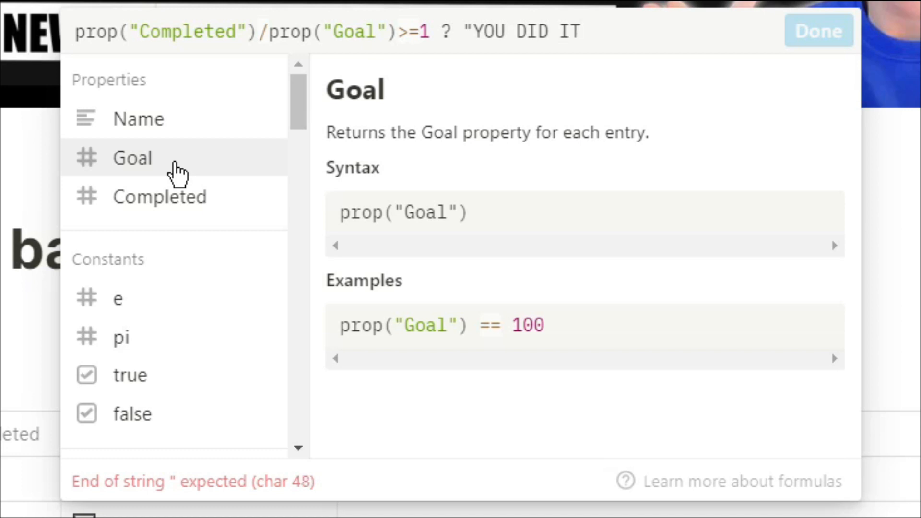
type("\" :")
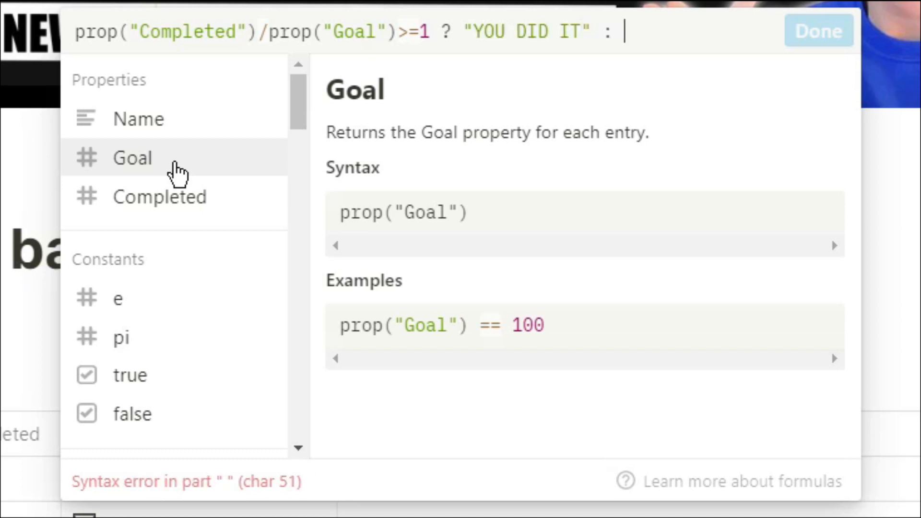
type("\"no\"")
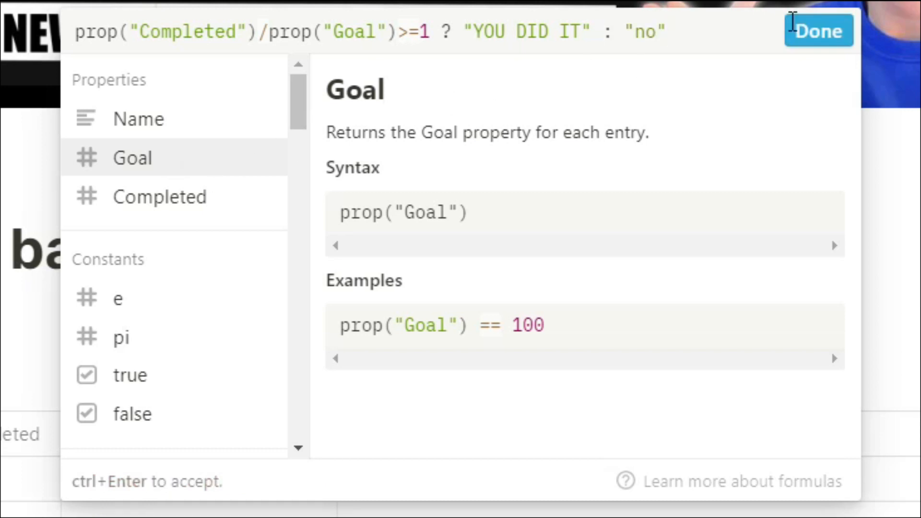
left_click(819, 30)
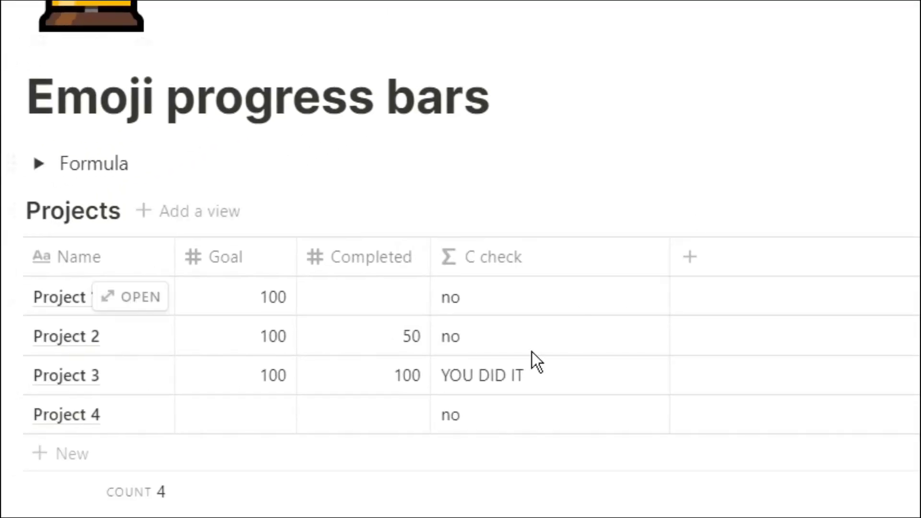
mouse_move(500, 301)
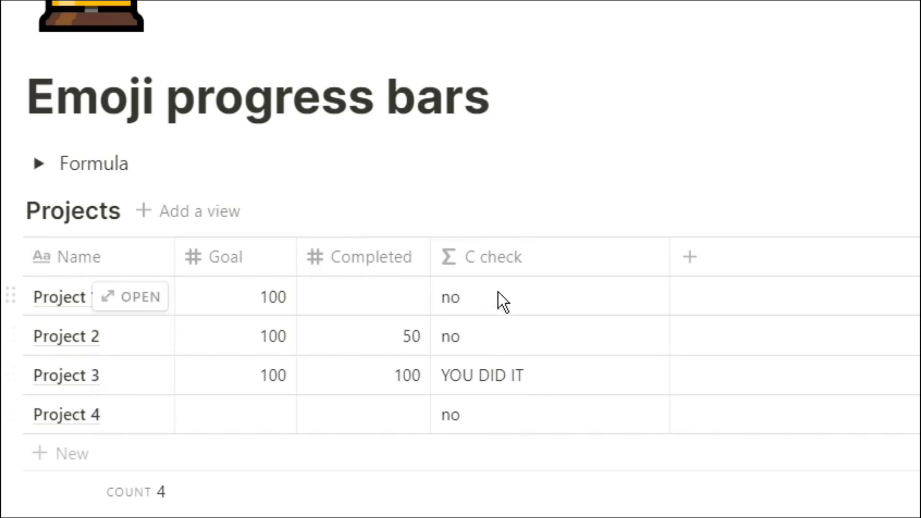
- Add a new column to the Projects table and name it Goal check
left_click(689, 257)
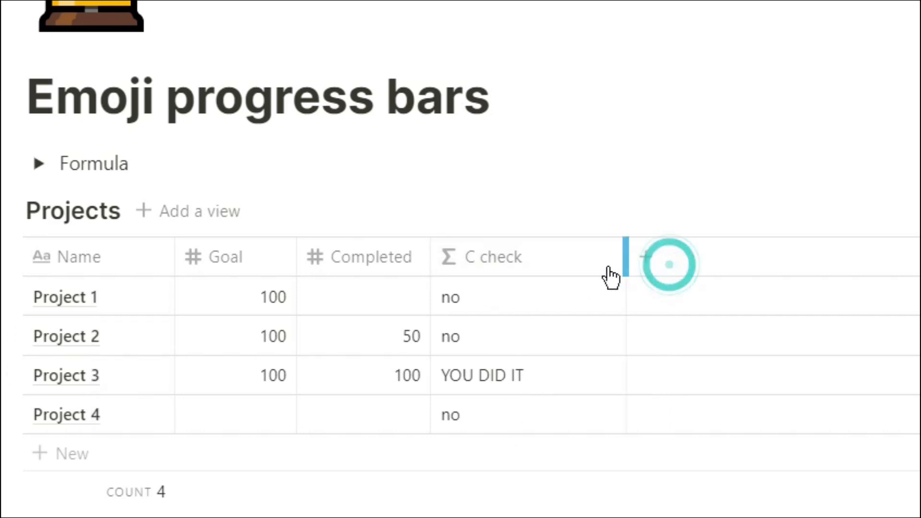
left_click(643, 257)
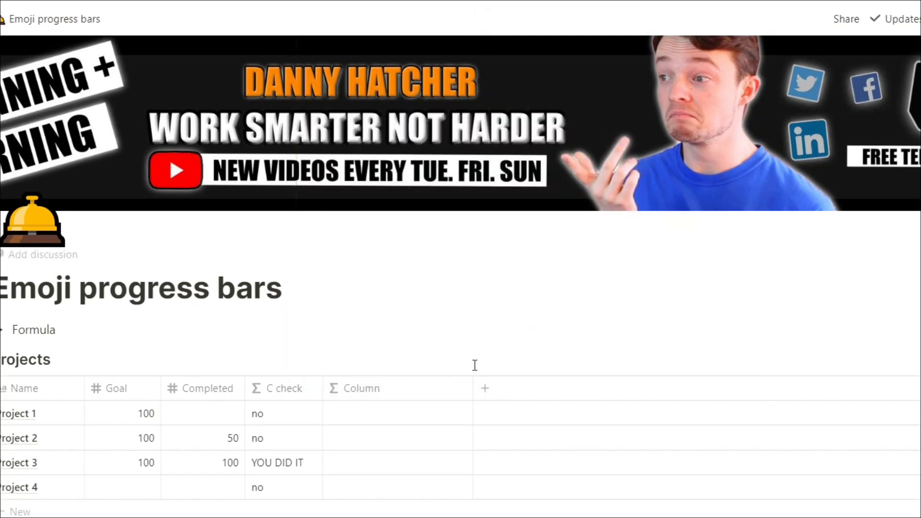
left_click(361, 389)
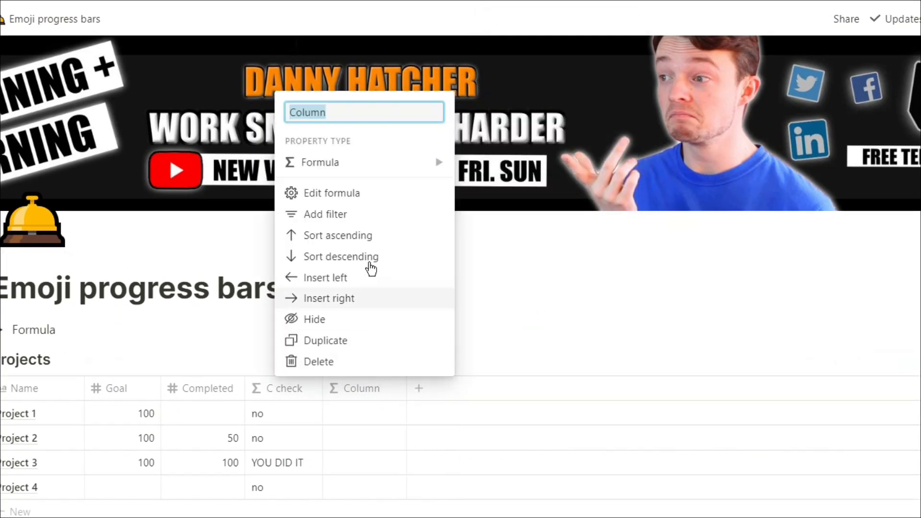
type("Goal check")
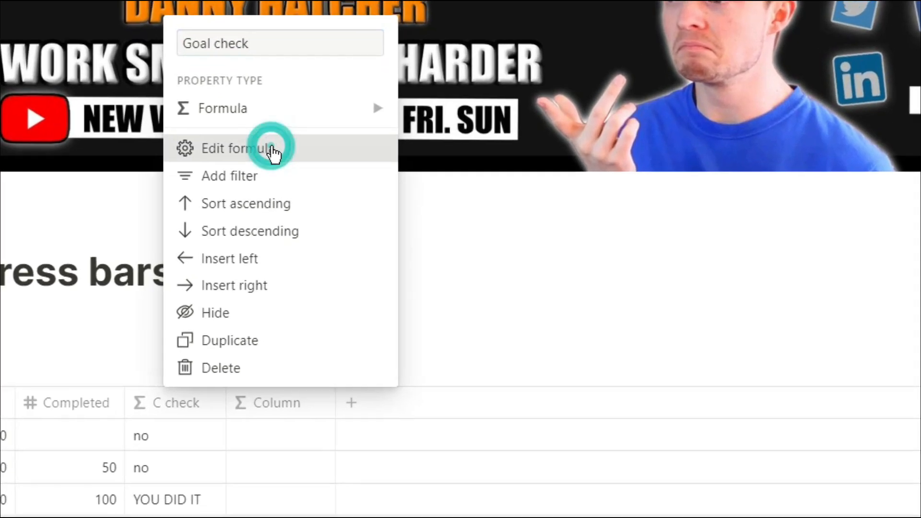
- Give Goal check the formula empty(prop("Goal")) ? "ADD TARGET" : "no" and apply it
left_click(229, 147)
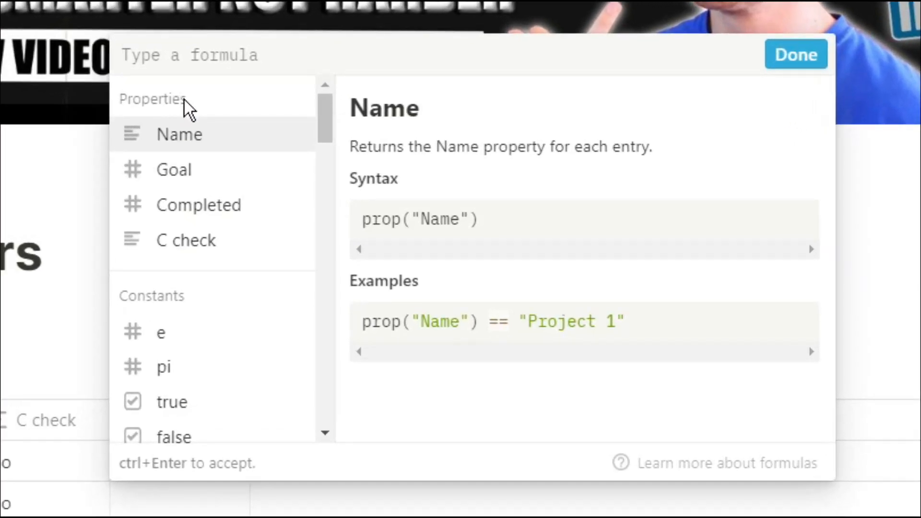
left_click(173, 169)
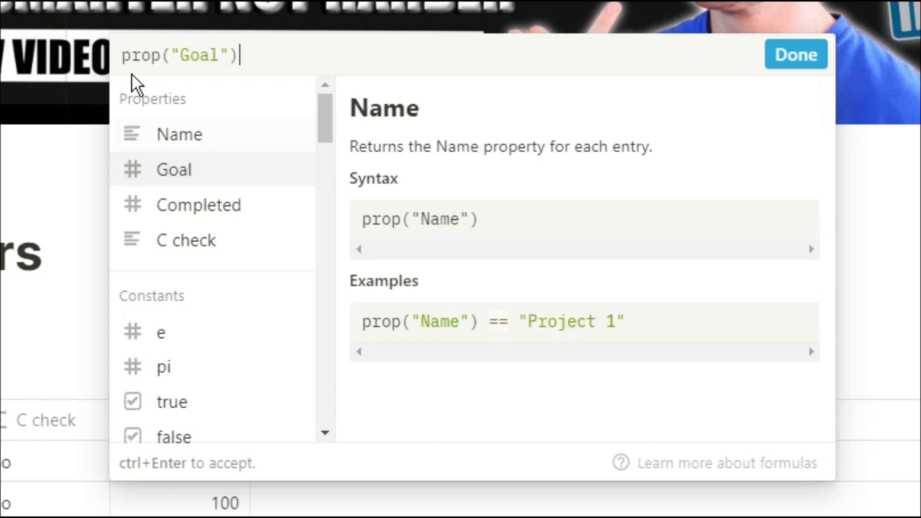
type("e")
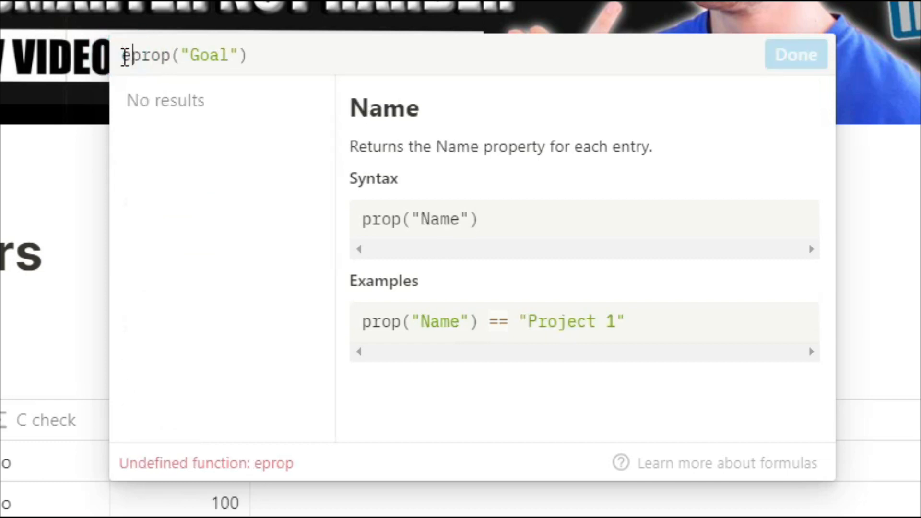
type("mpty(")
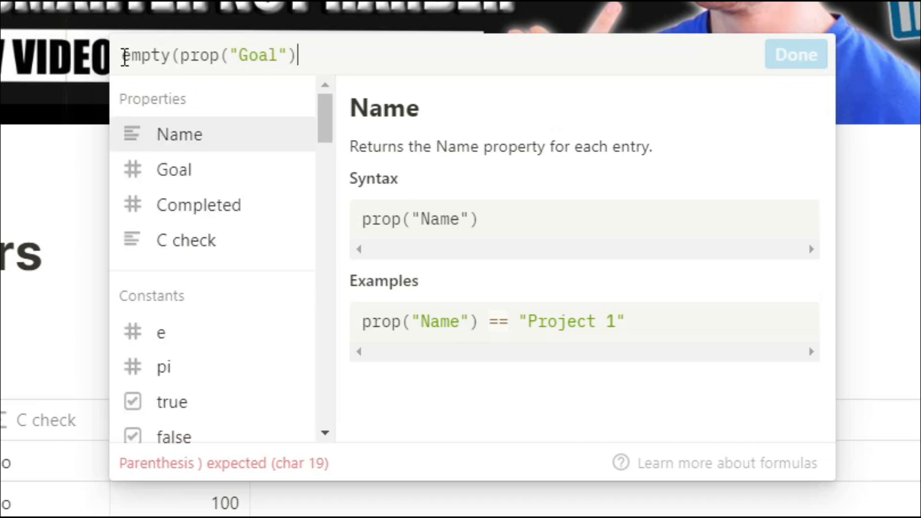
type(")")
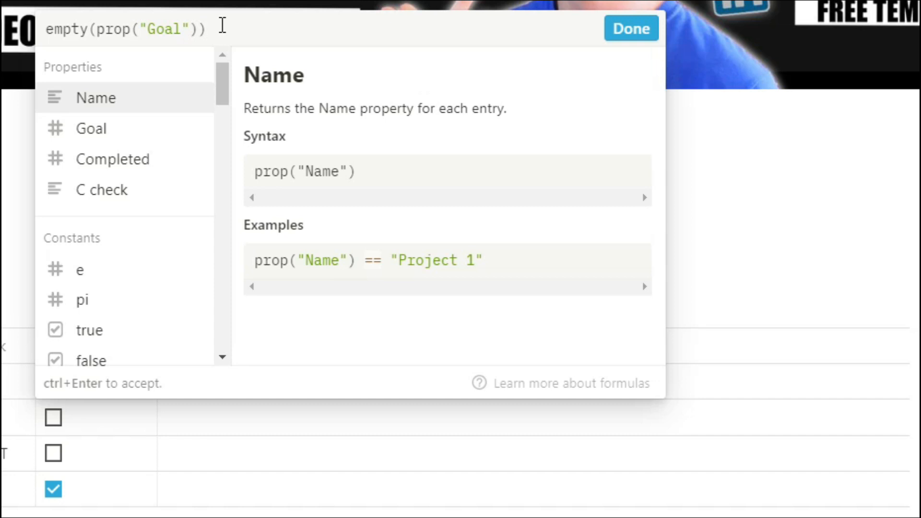
type("?")
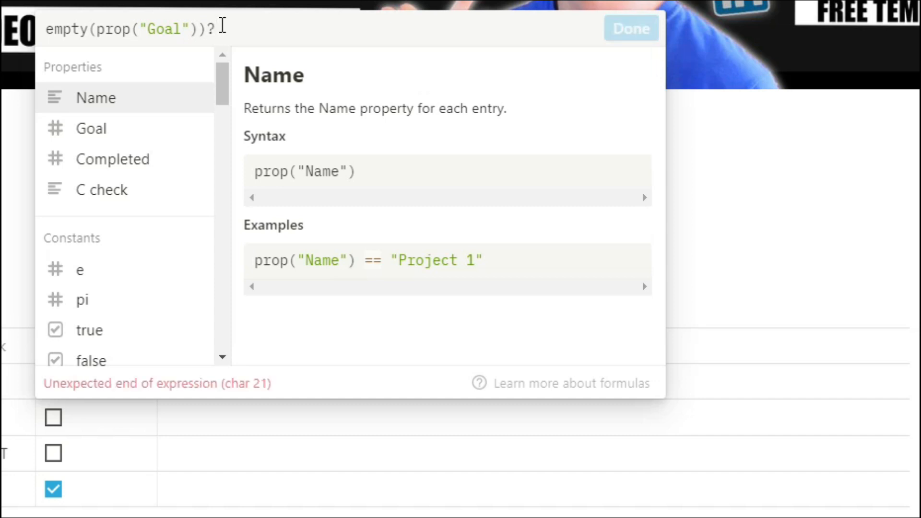
type("\"ADD")
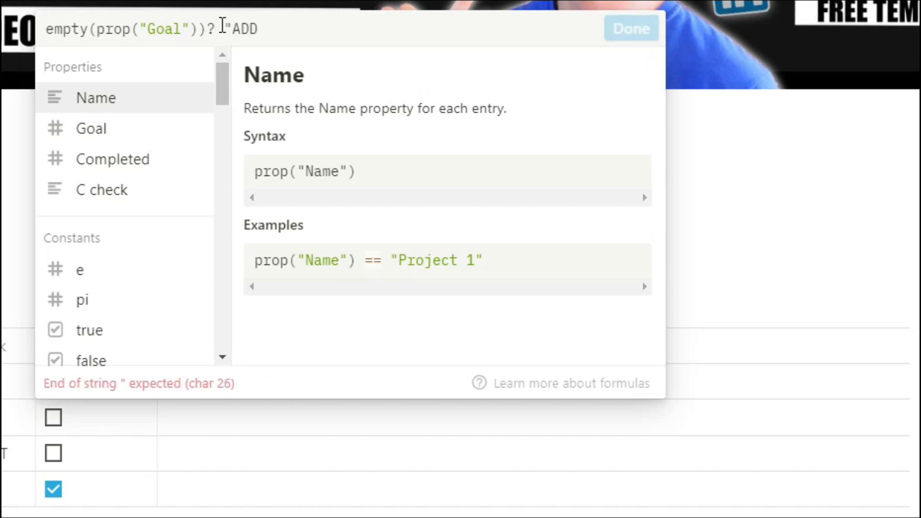
type("TARGET\"")
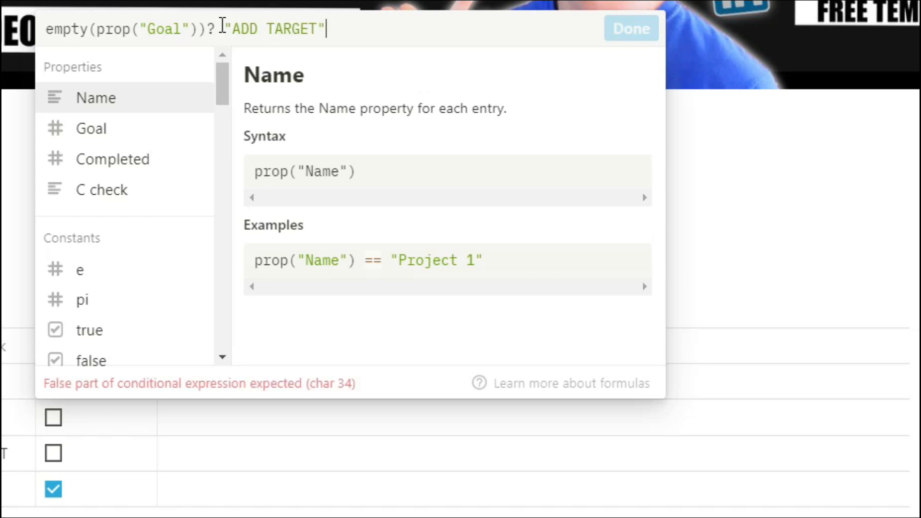
type(": \"no")
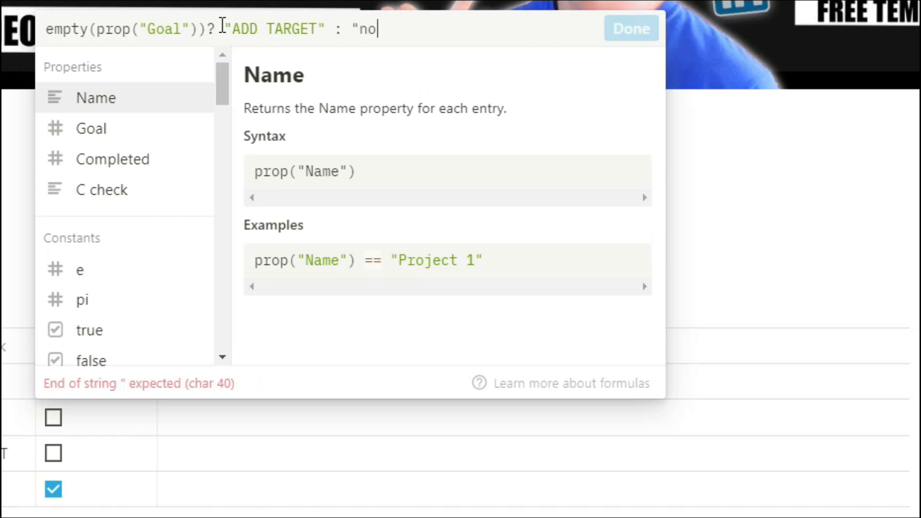
left_click(630, 27)
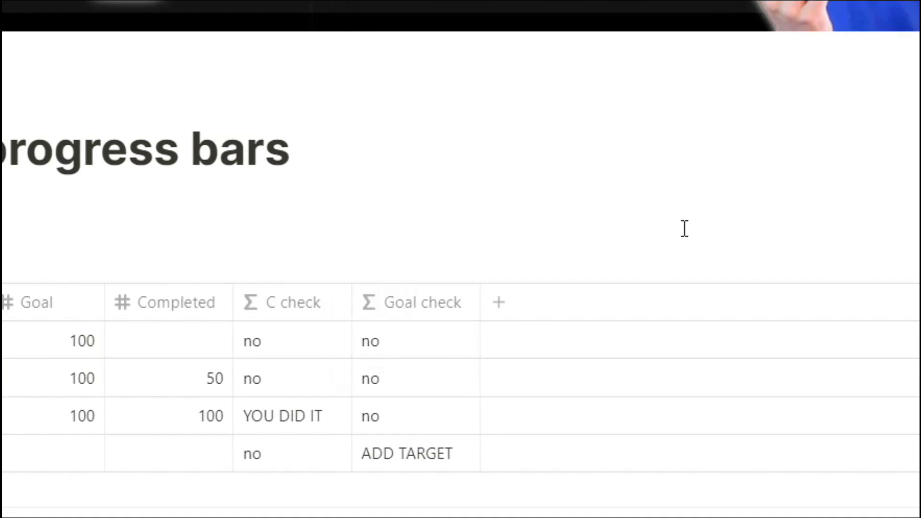
- Give Completed check the formula empty(prop("Completed")) ? "ADD PROGRESS" : "no", then add another column
scroll("up", 3)
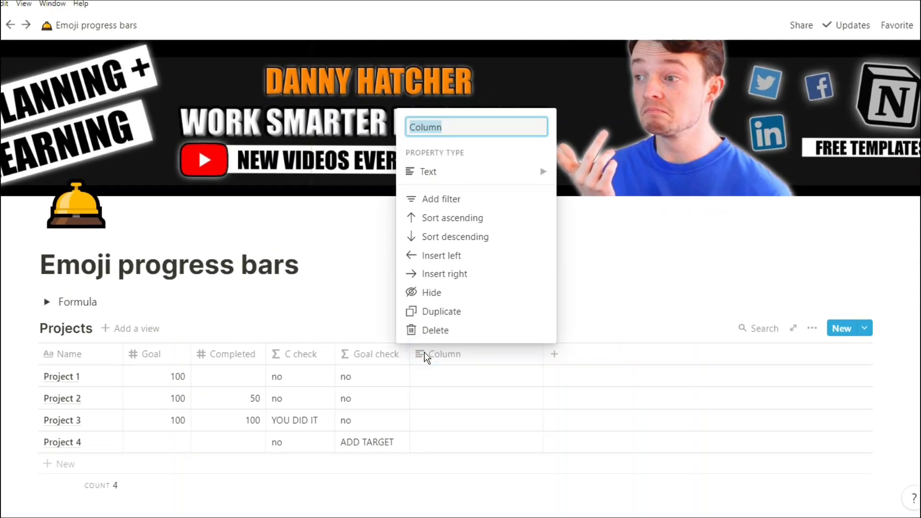
left_click(464, 365)
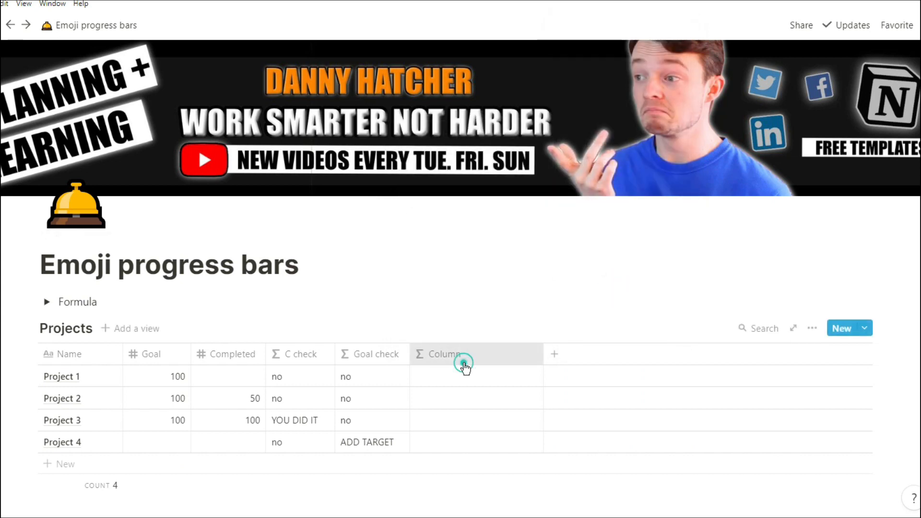
left_click(465, 354)
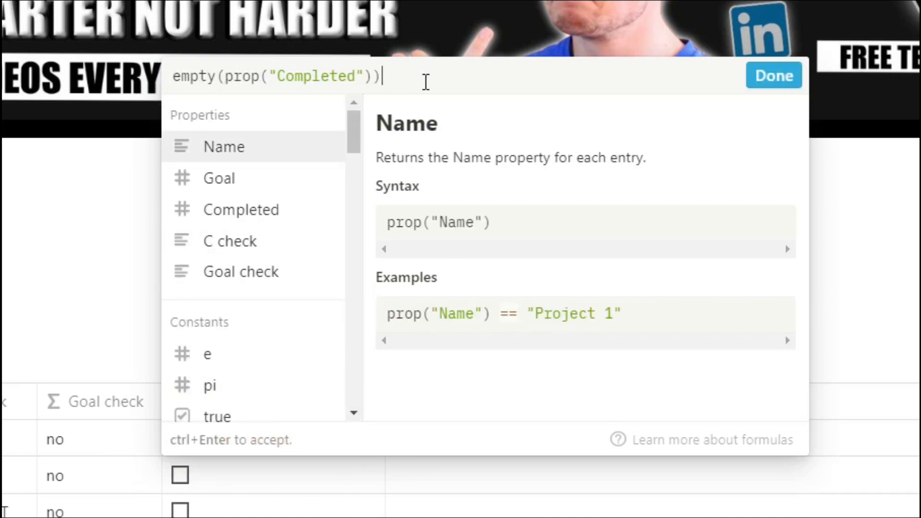
type("? \"")
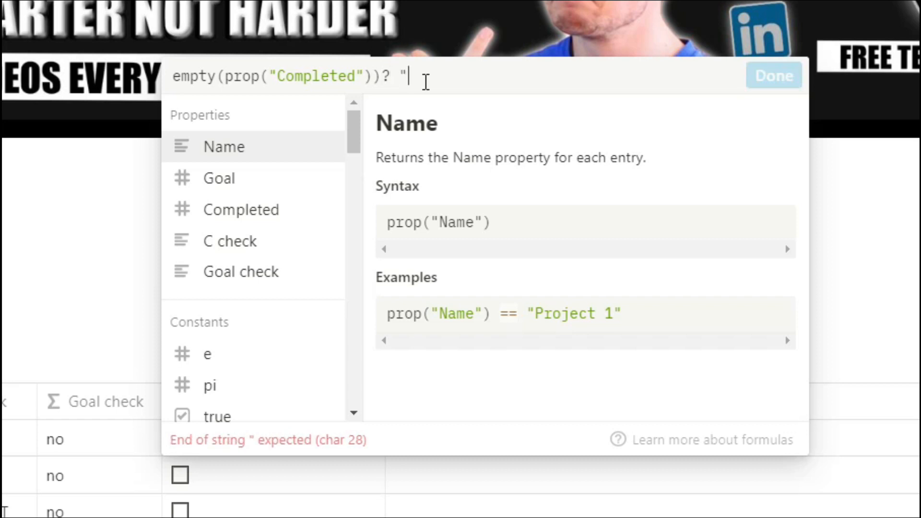
type("ADD PR")
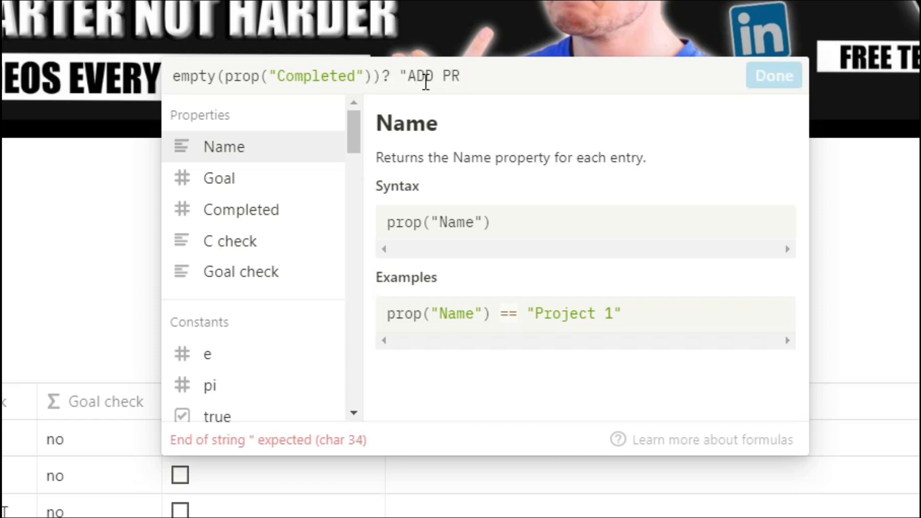
type("OGRESS\"")
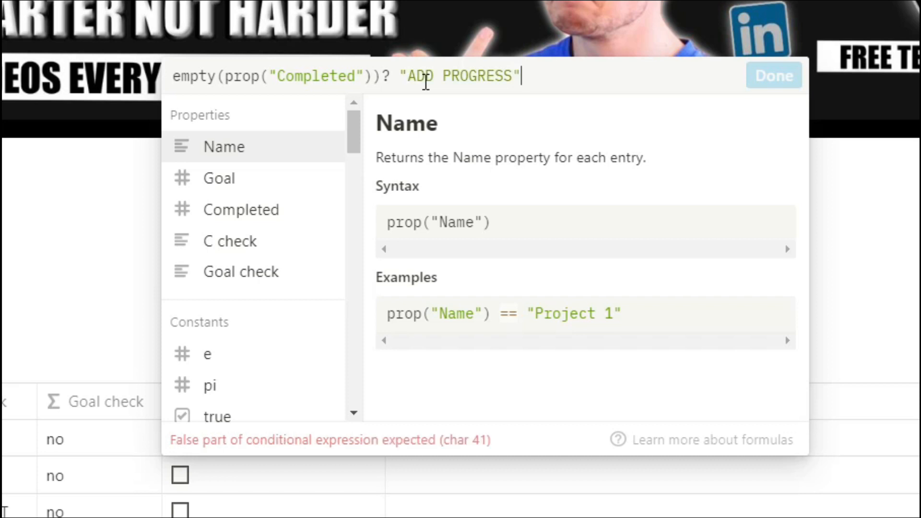
type(":\"n")
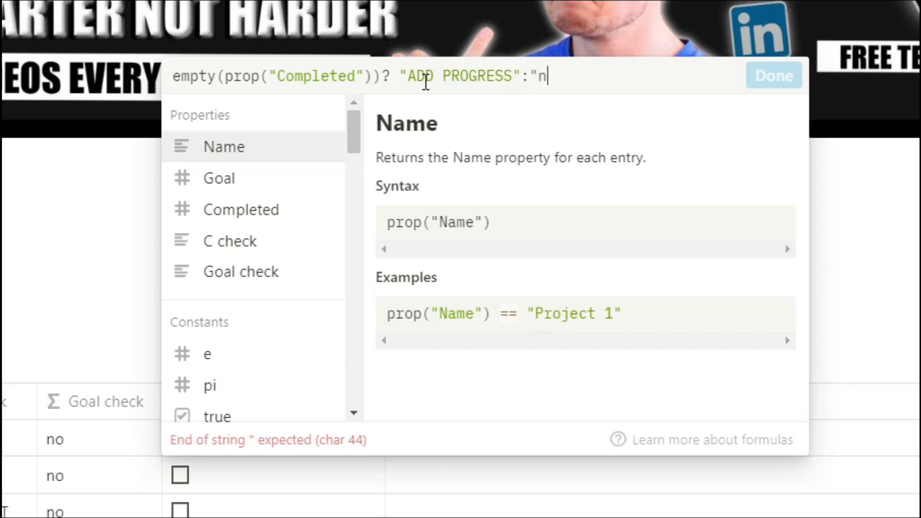
type("o")
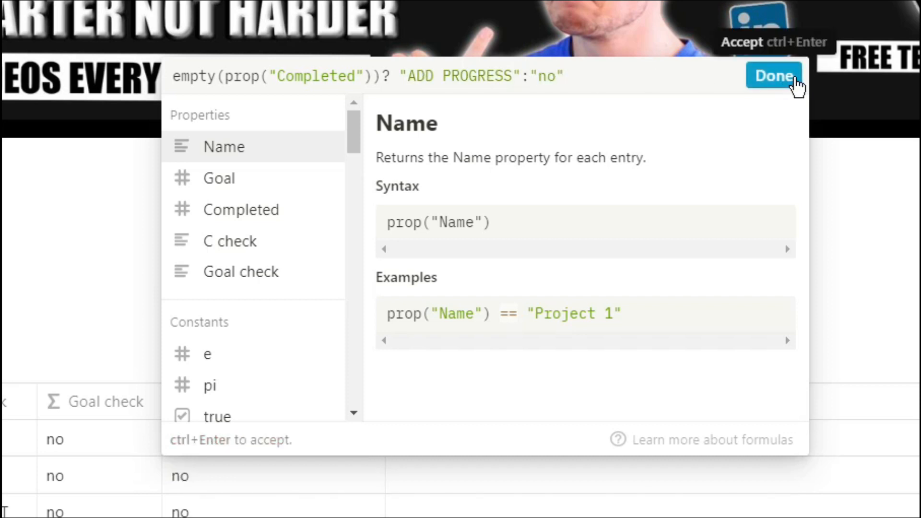
left_click(774, 76)
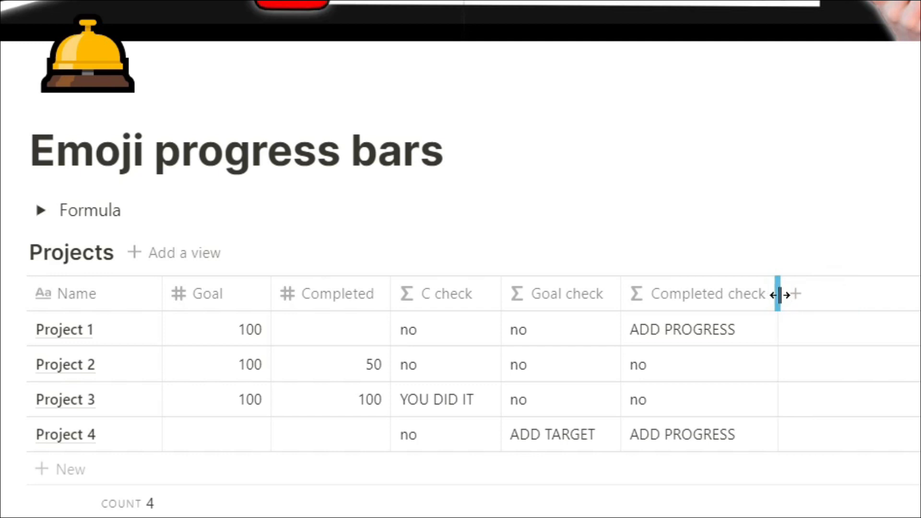
left_click(796, 294)
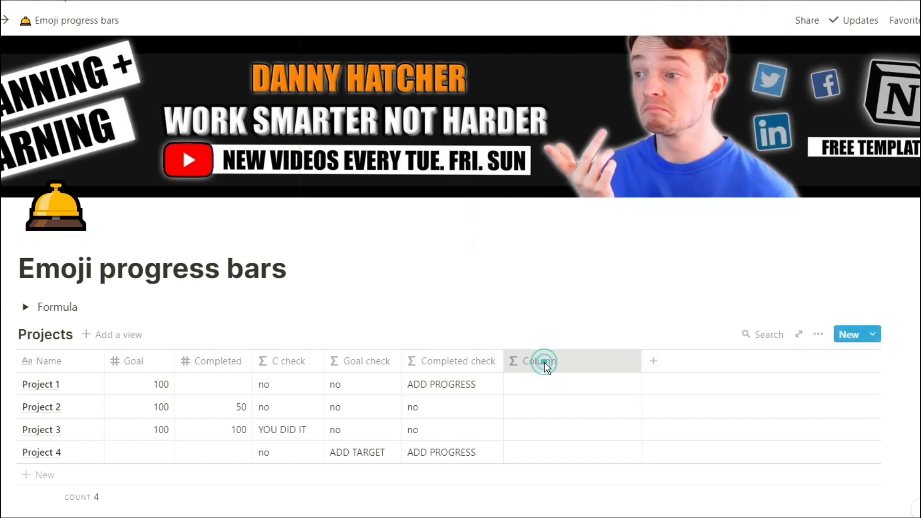
left_click(542, 361)
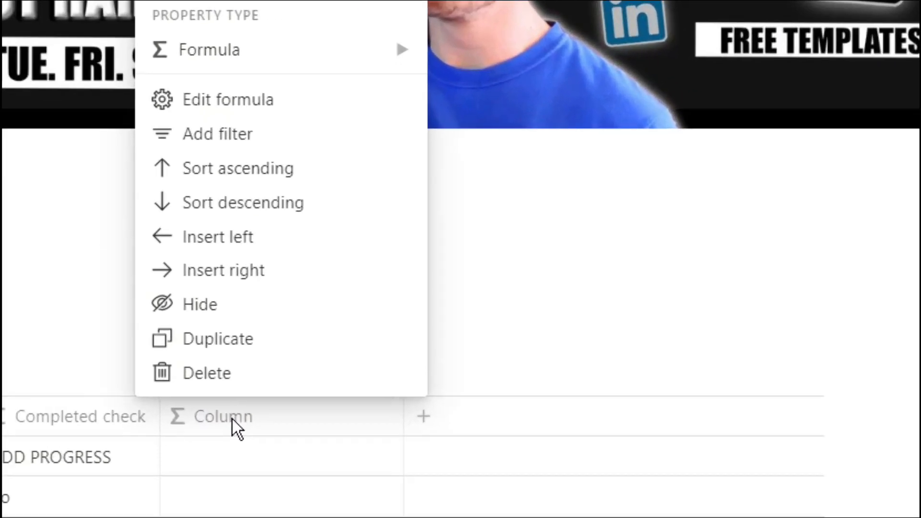
- Start the formula with slice of a ten-grinning-emoji string from index 0
left_click(228, 99)
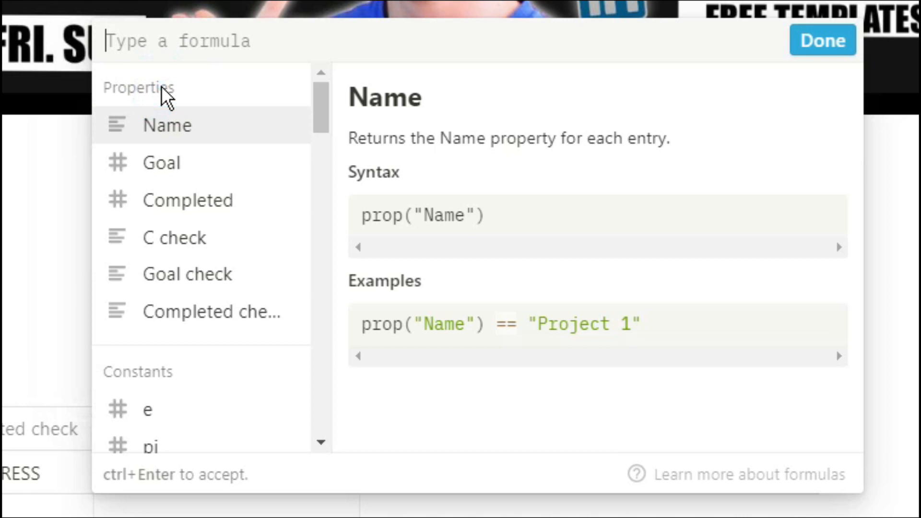
type("slice")
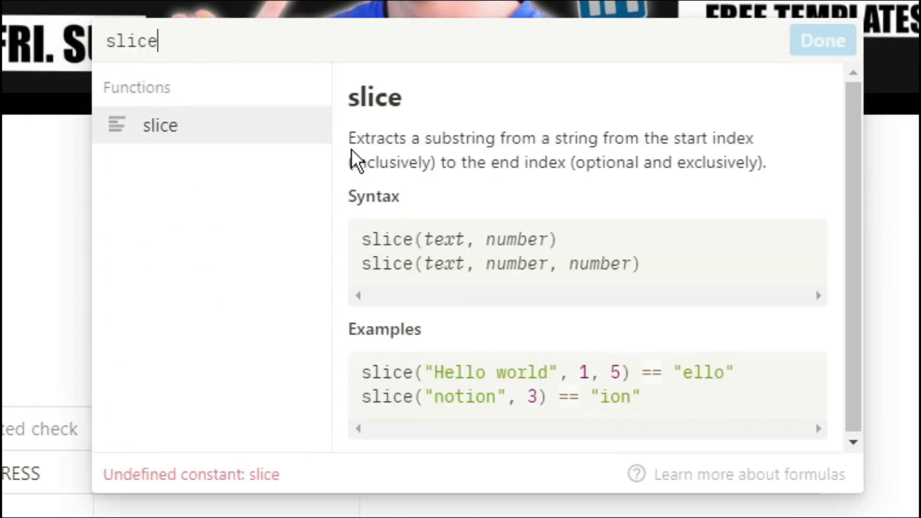
mouse_move(308, 98)
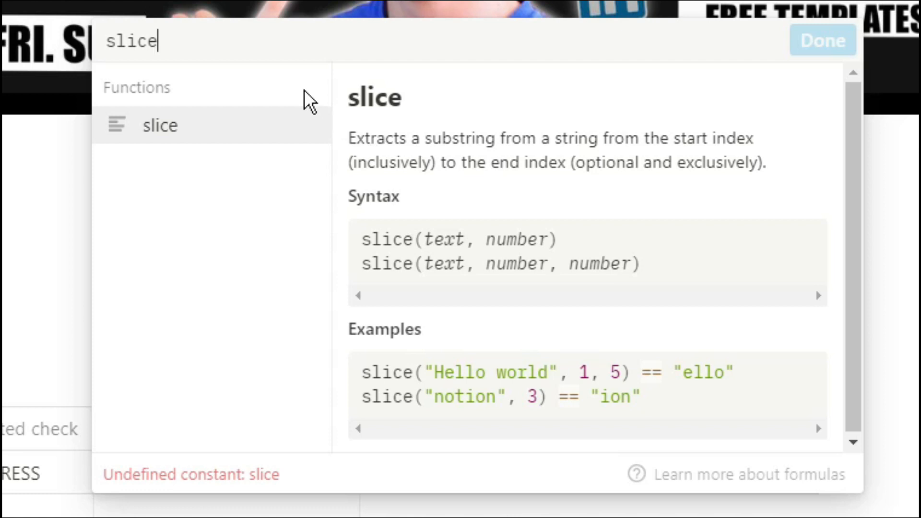
type("(\"")
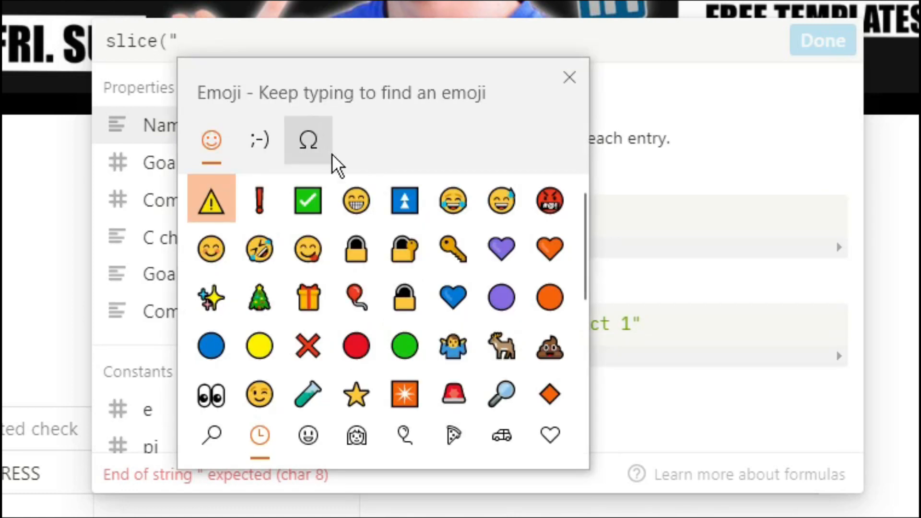
left_click(355, 201)
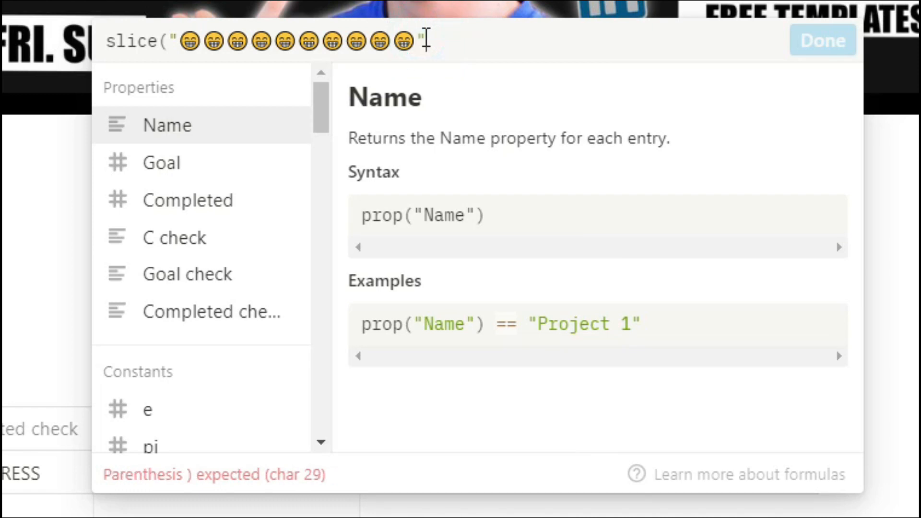
type("\"")
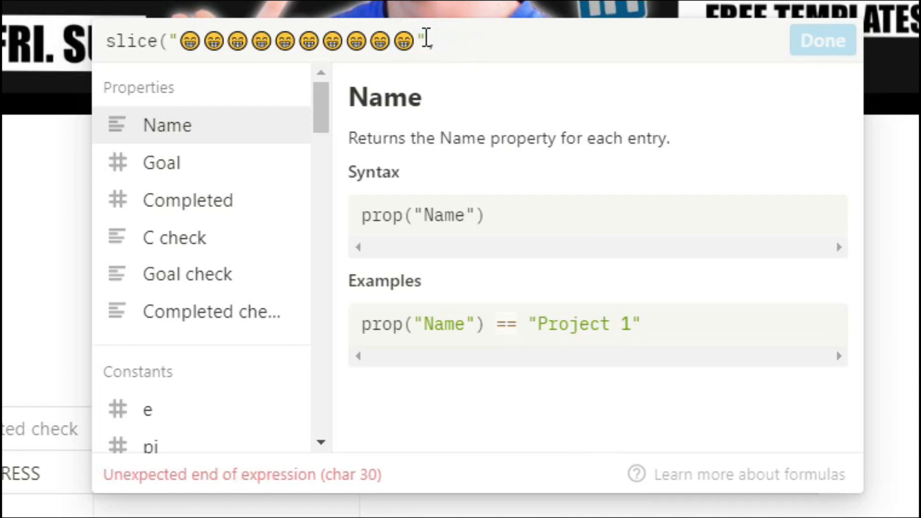
type("0,")
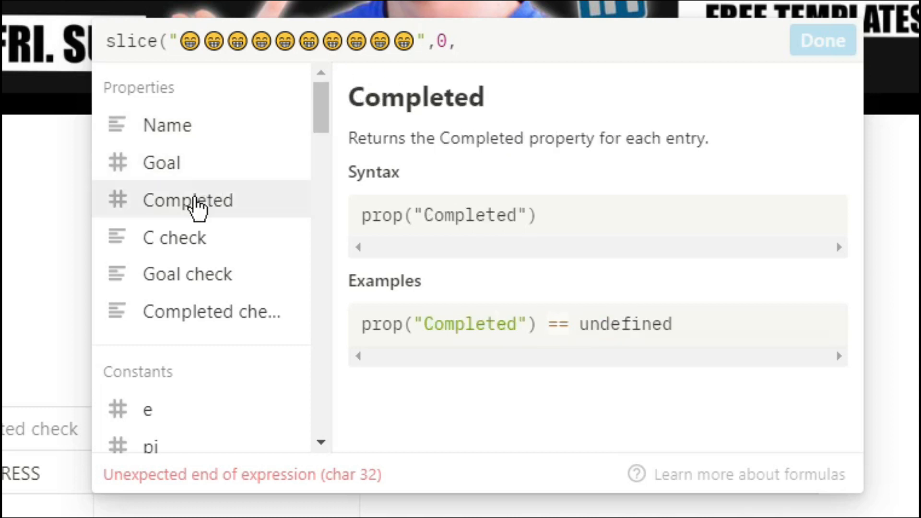
- Finish the slice length as floor(prop("Completed")/prop("Goal")*10)*2 and confirm the emoji bar formula
type("flo")
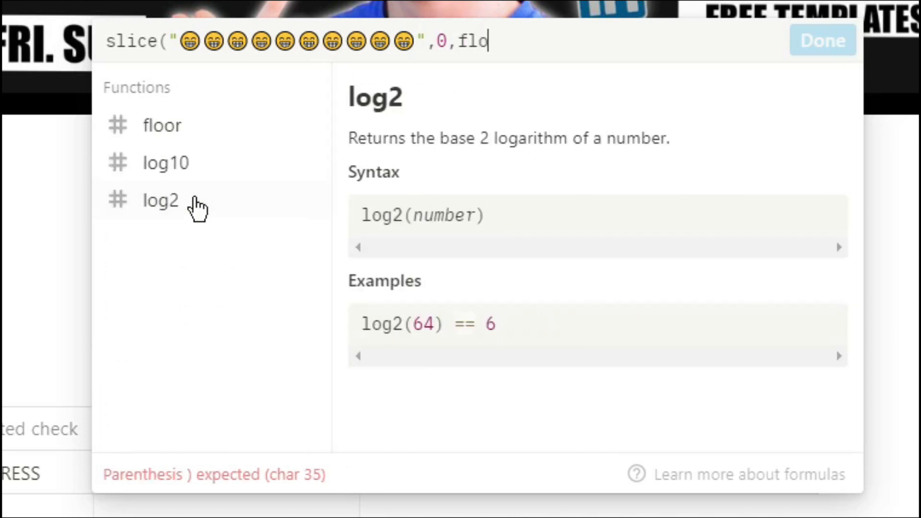
type("or")
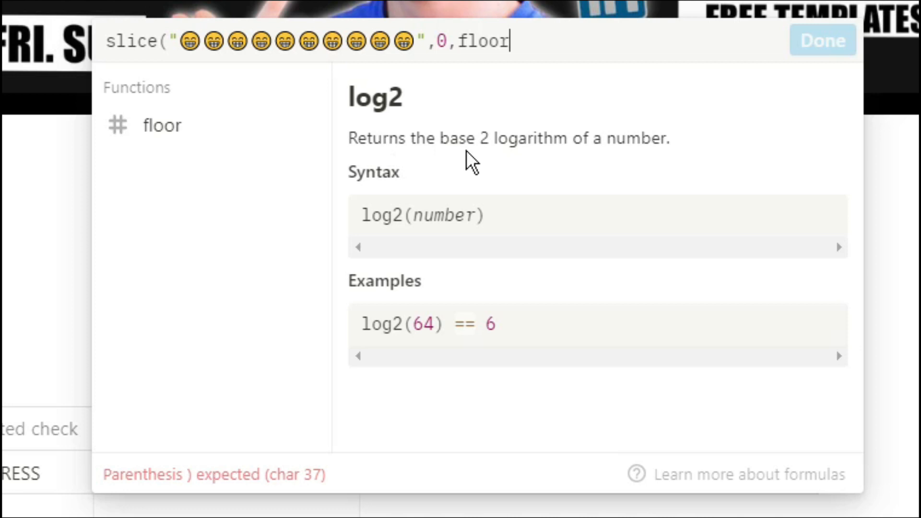
mouse_move(509, 150)
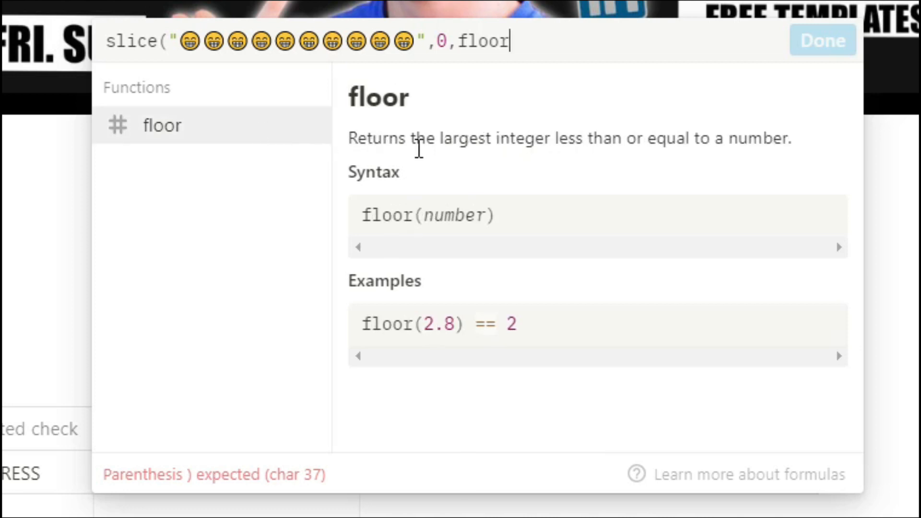
mouse_move(603, 144)
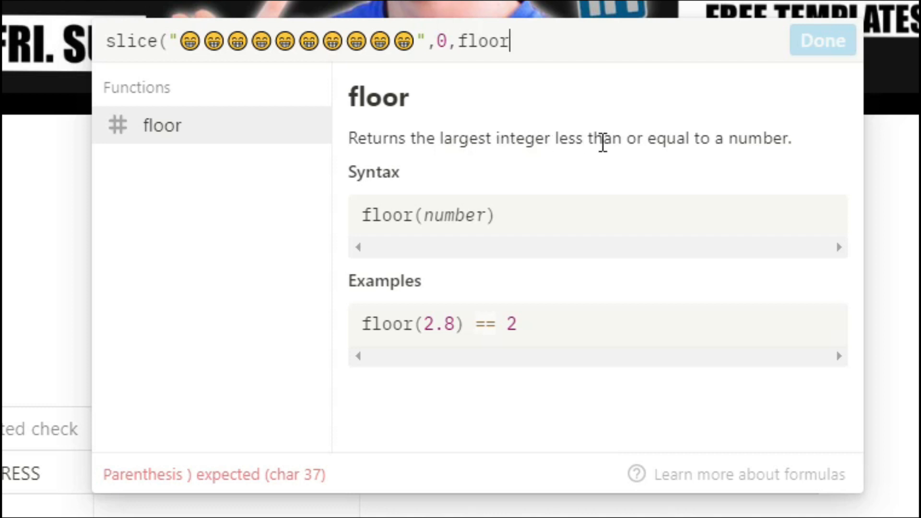
mouse_move(462, 131)
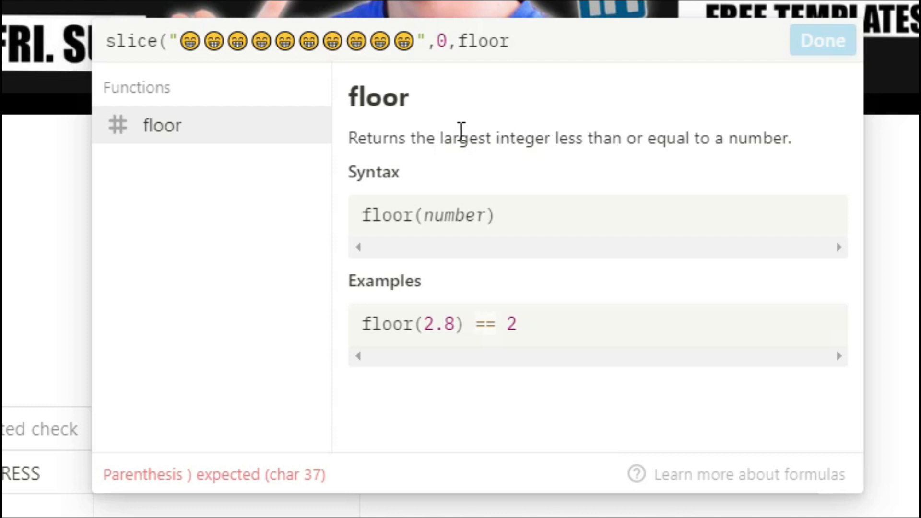
type("(")
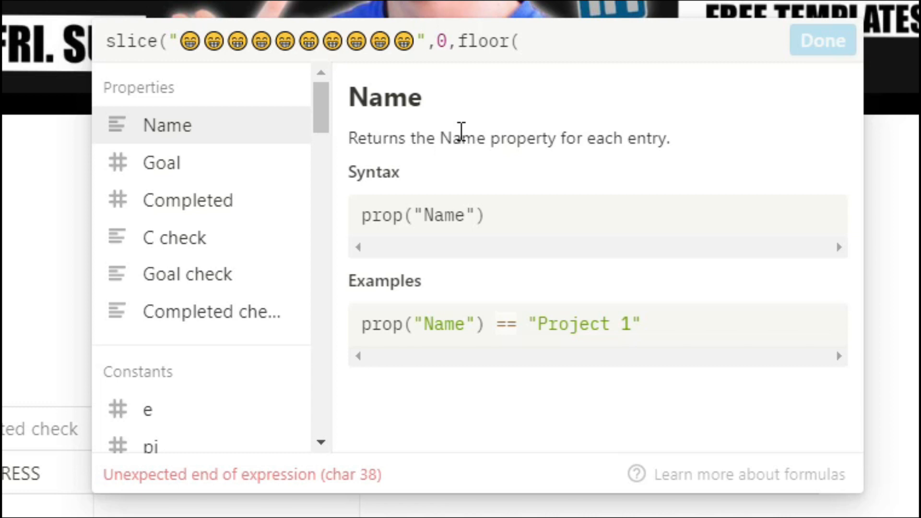
left_click(519, 40)
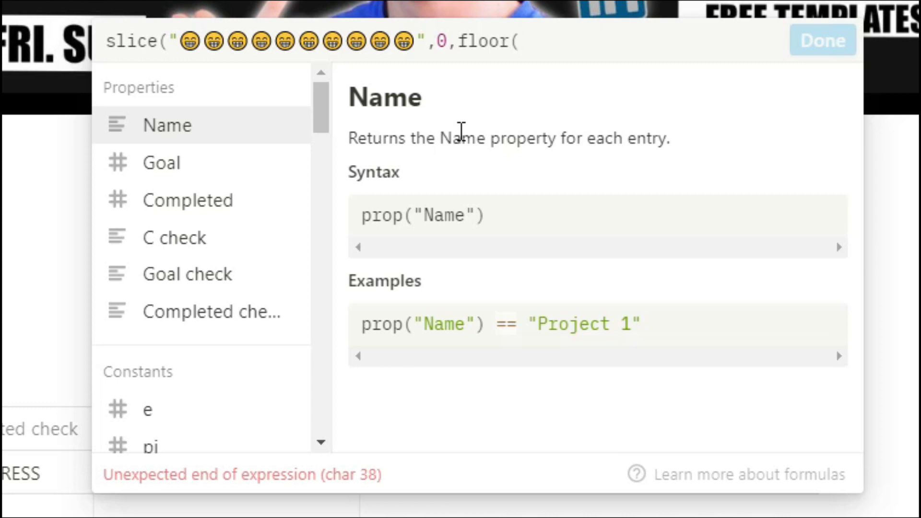
left_click(188, 199)
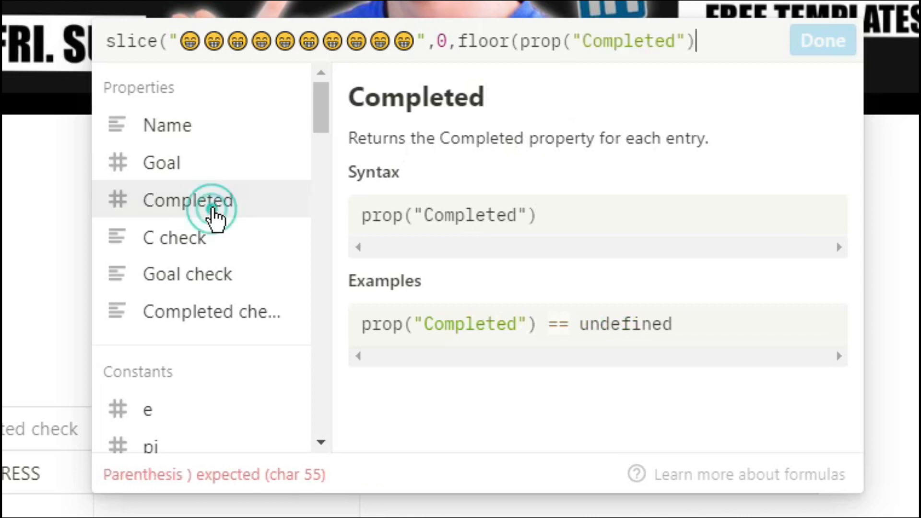
type("/prop(\"Goal")
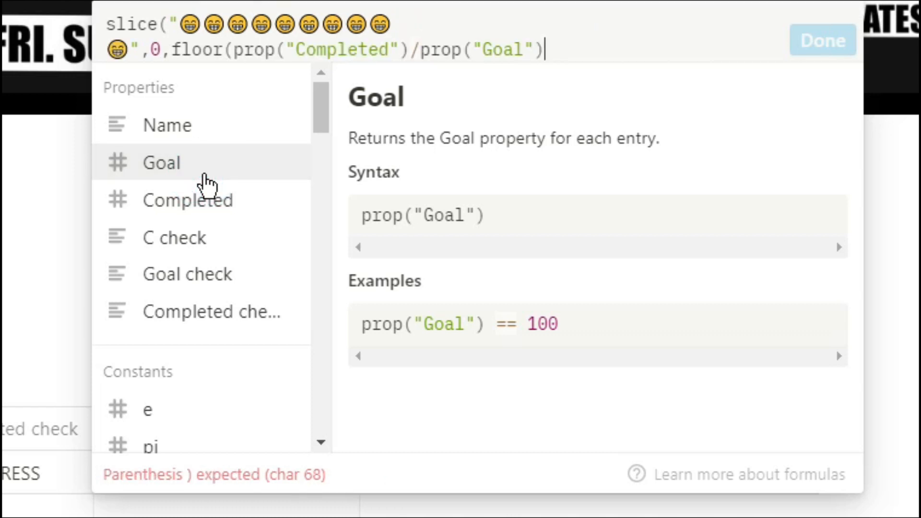
type("*")
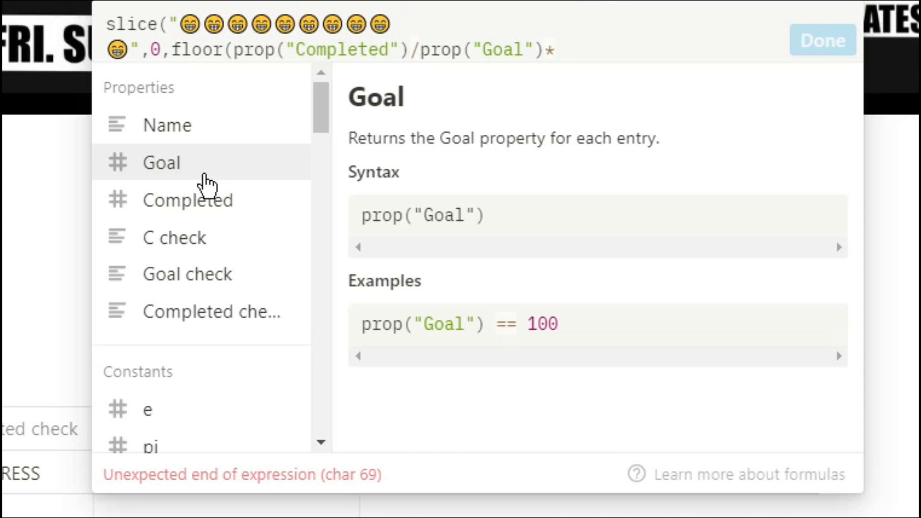
type("10")
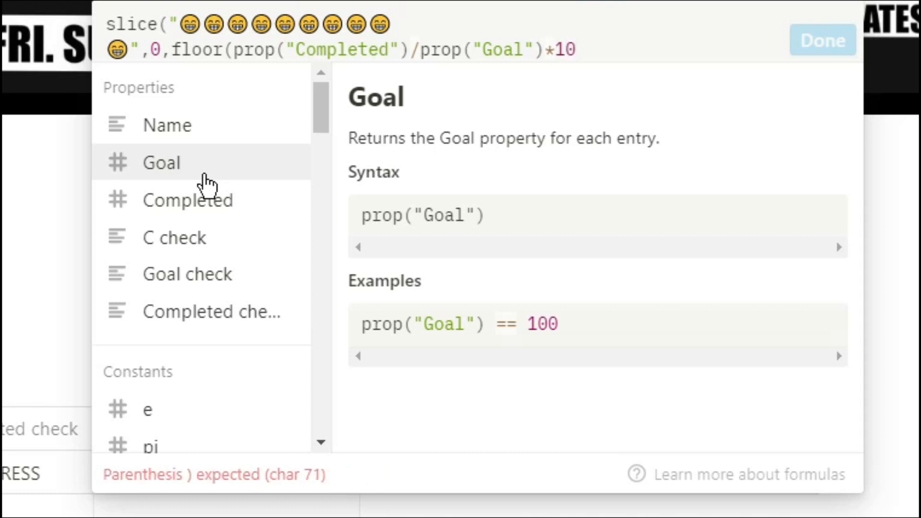
left_click(577, 49)
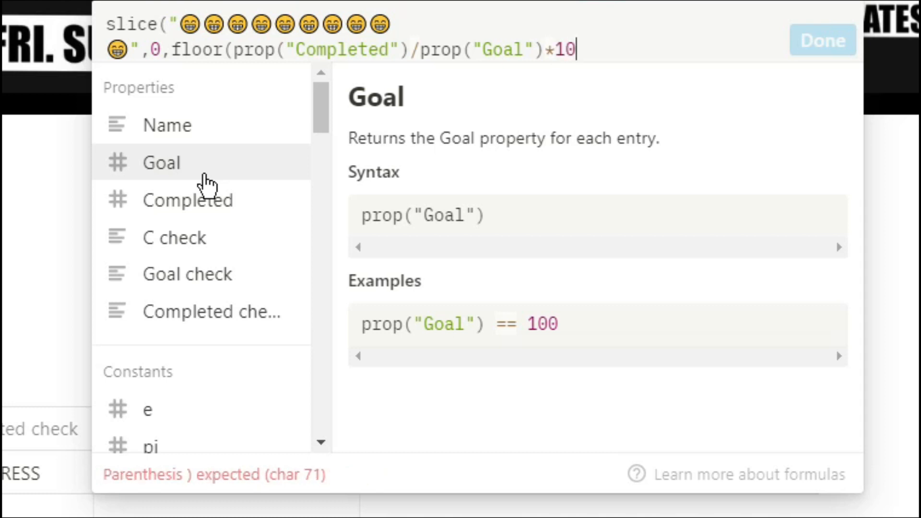
type(")")
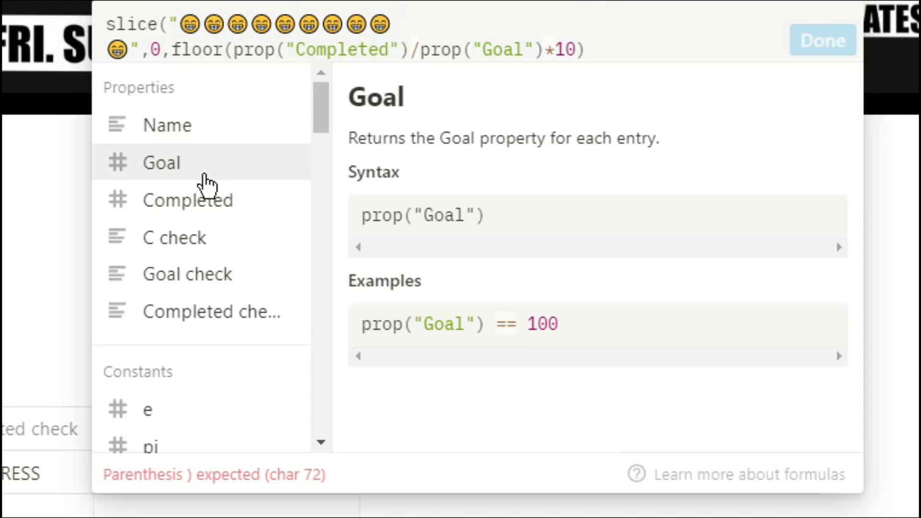
type("*")
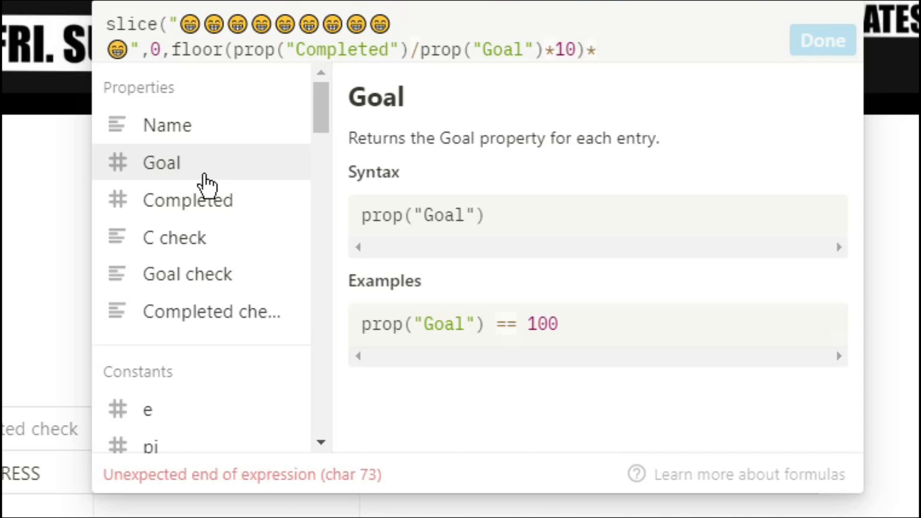
type("2)")
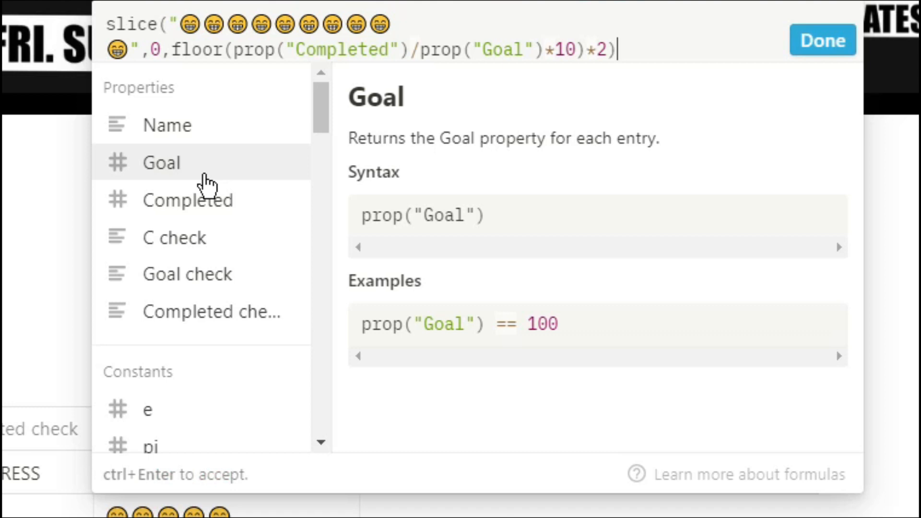
mouse_move(790, 52)
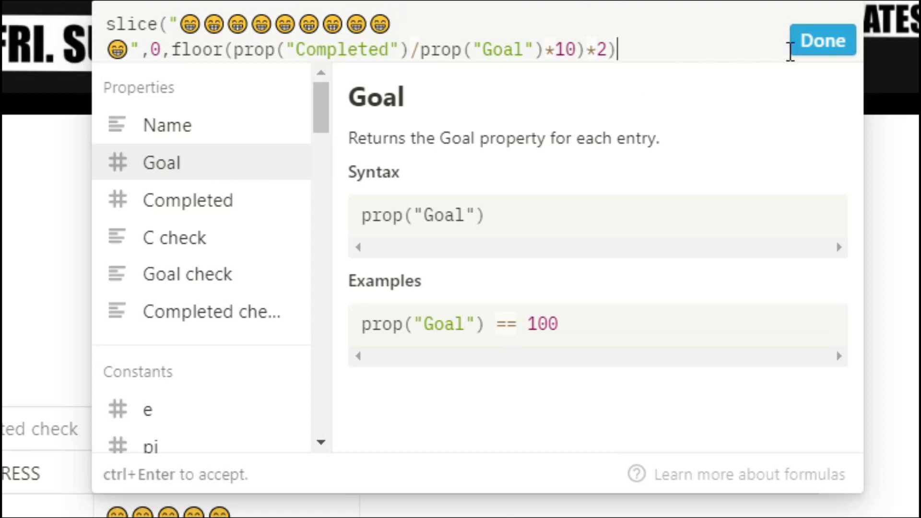
left_click(822, 40)
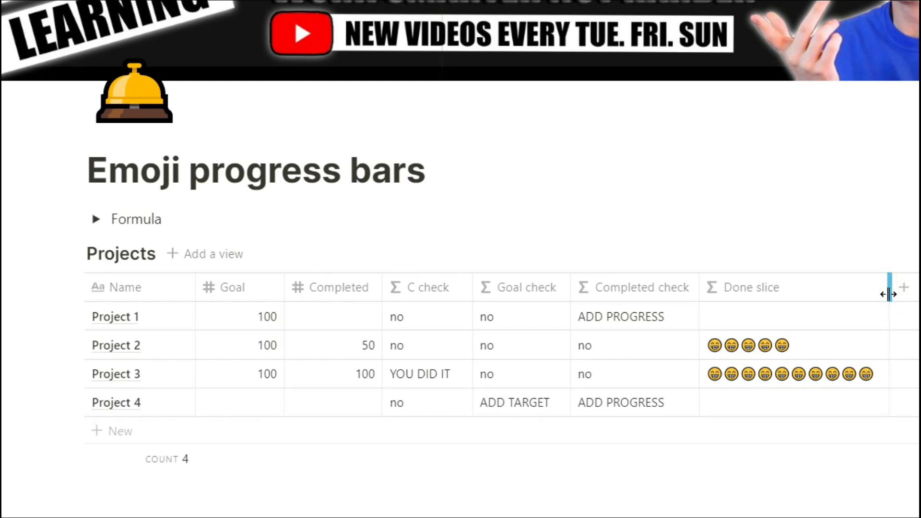
mouse_move(821, 334)
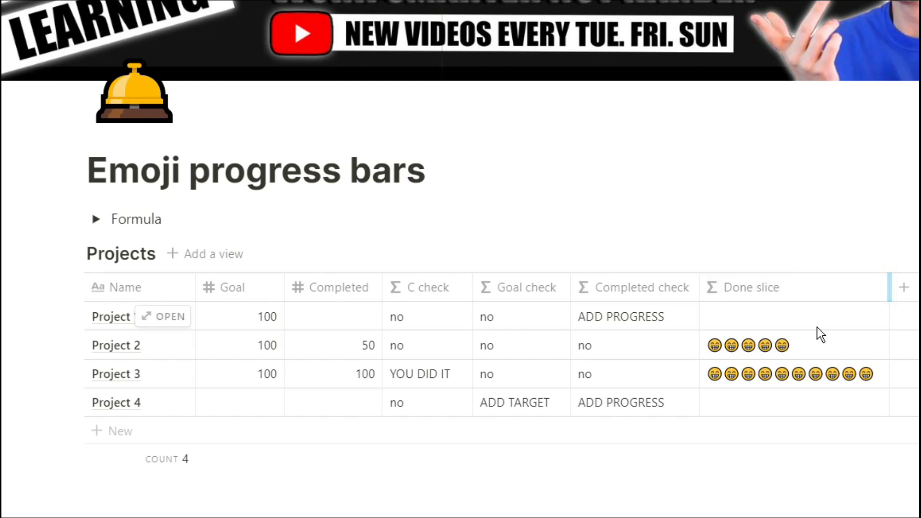
mouse_move(727, 351)
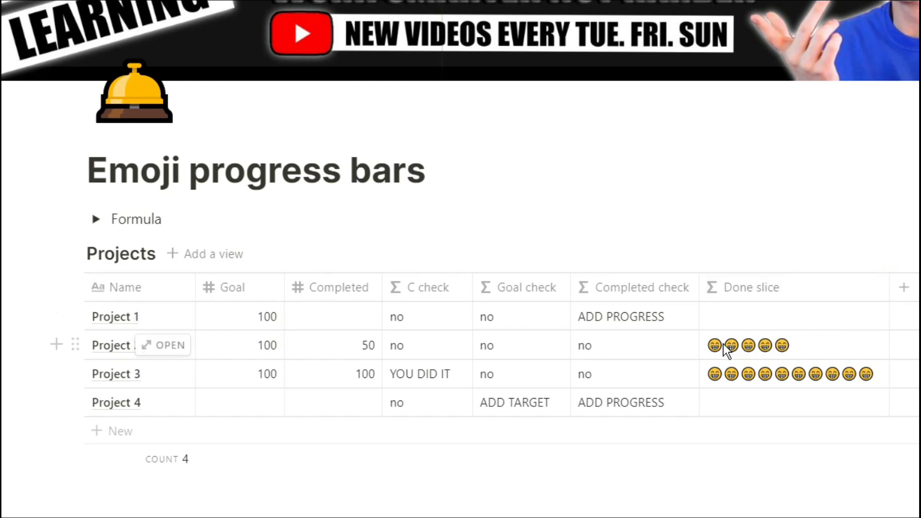
mouse_move(775, 352)
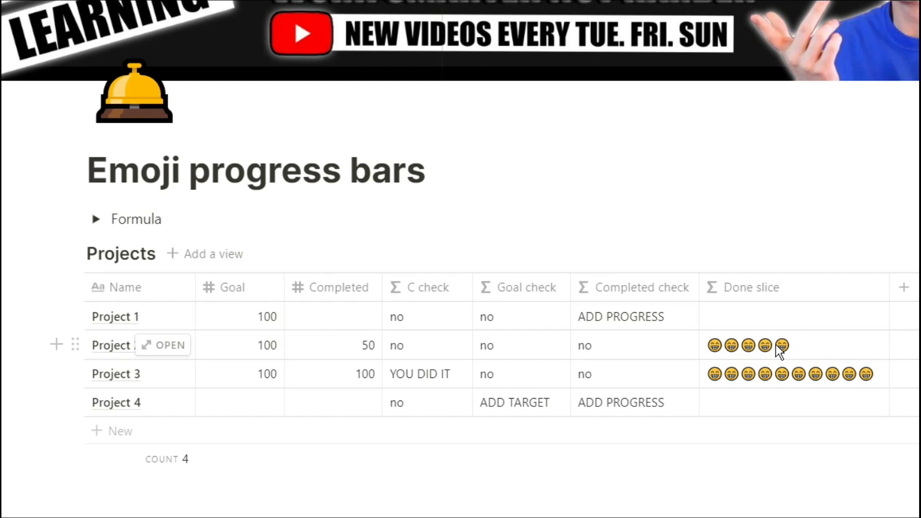
mouse_move(875, 386)
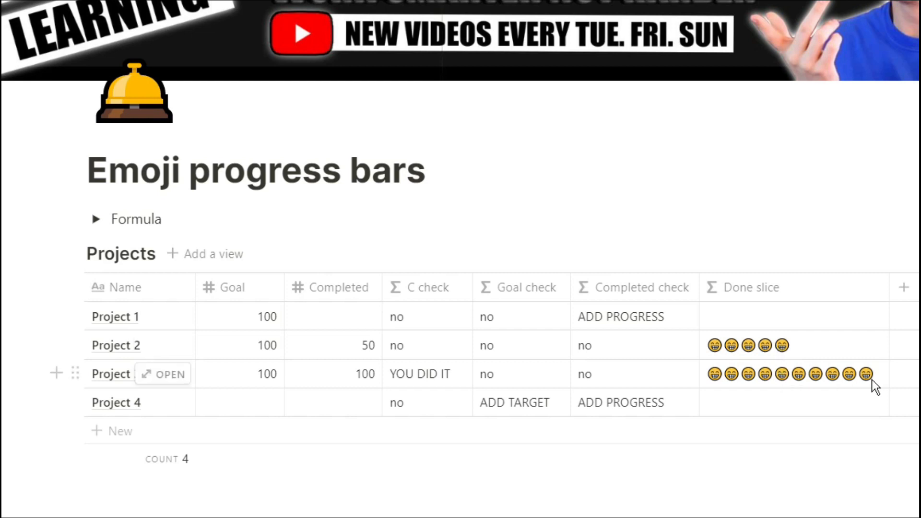
mouse_move(713, 395)
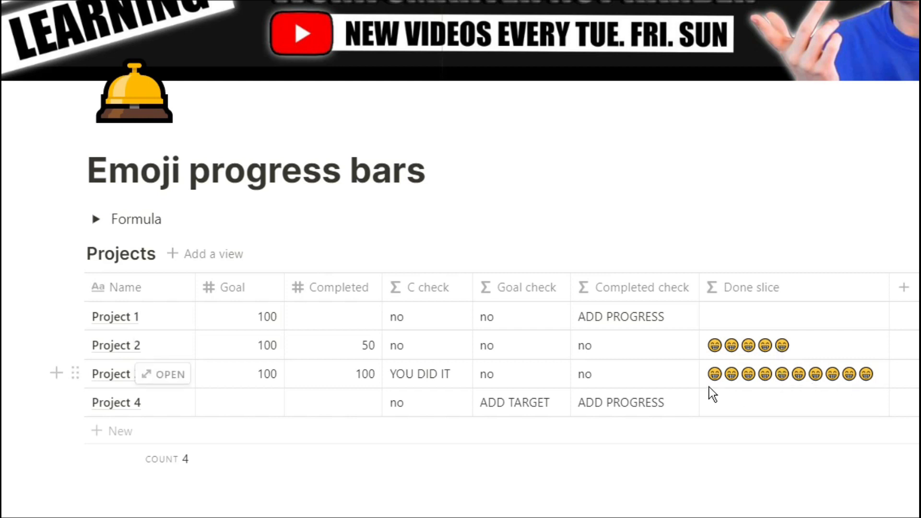
mouse_move(844, 318)
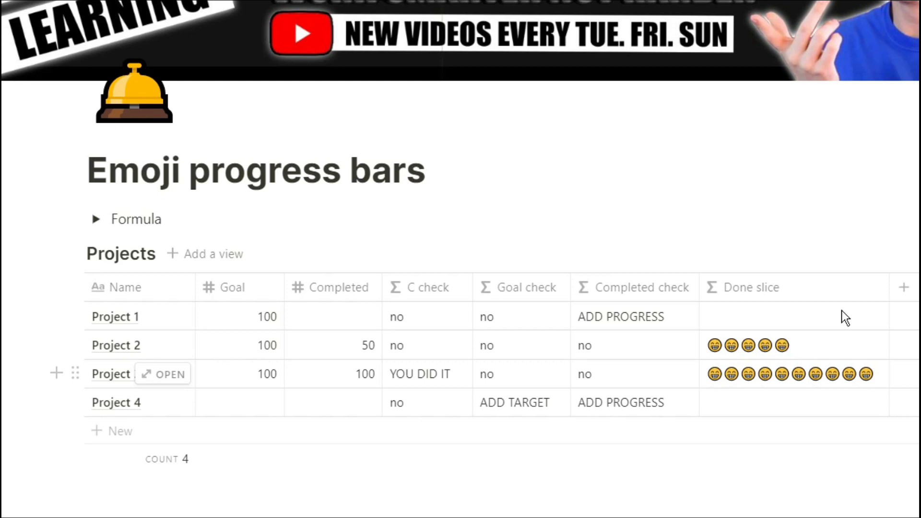
- Show the Done slice column's property options in the Projects table
left_click(750, 287)
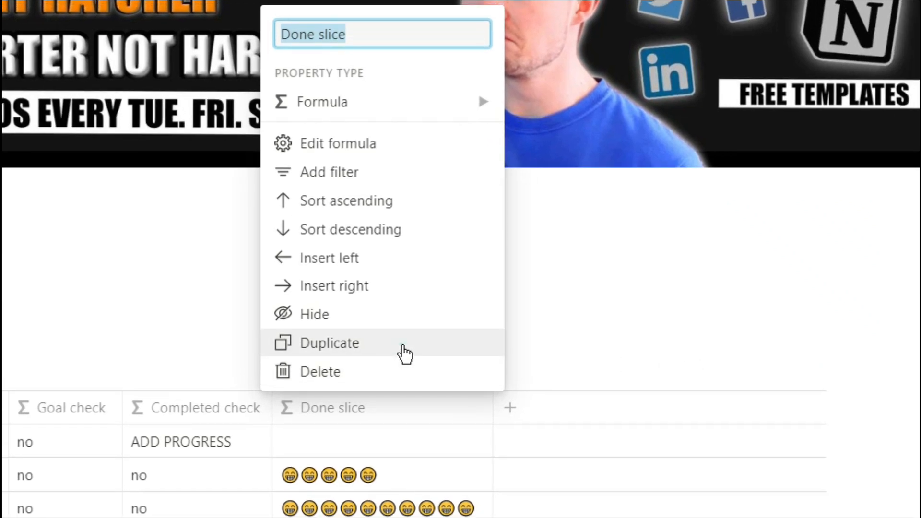
- Duplicate the Done slice column and rename the copy Left slice
left_click(329, 344)
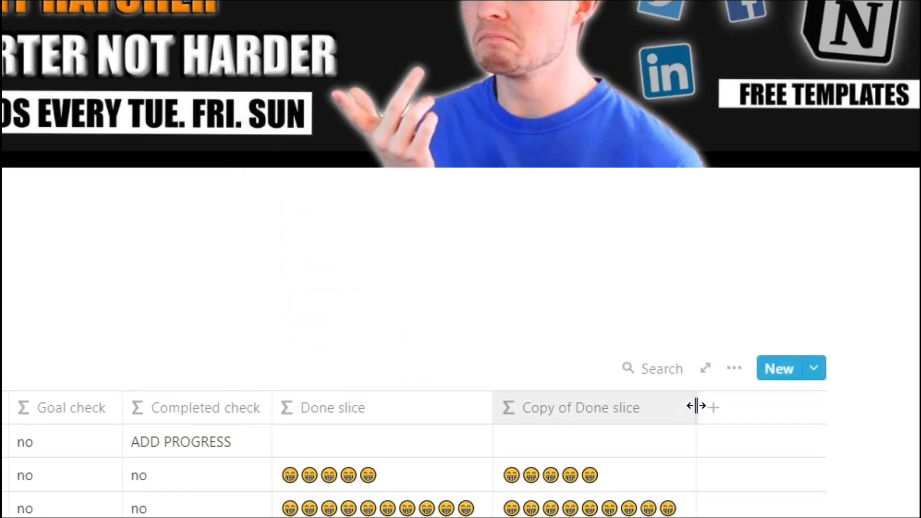
left_click(581, 408)
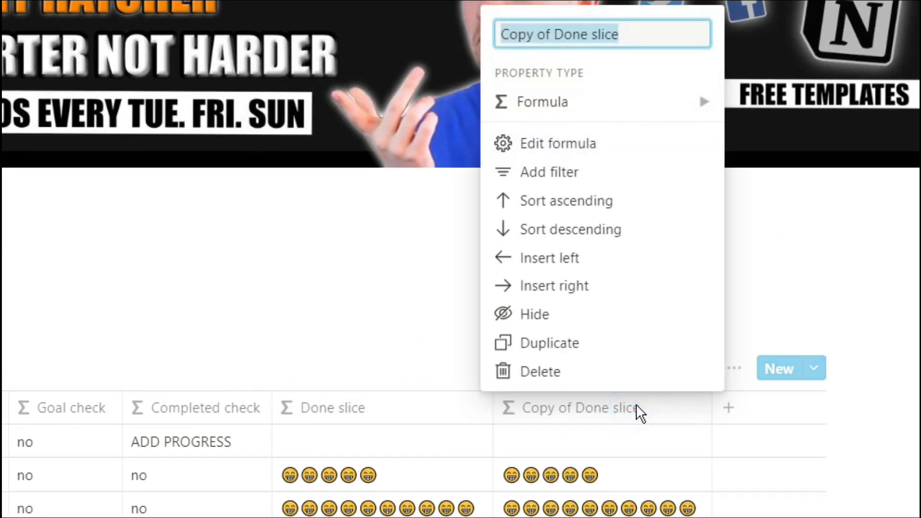
type("Left")
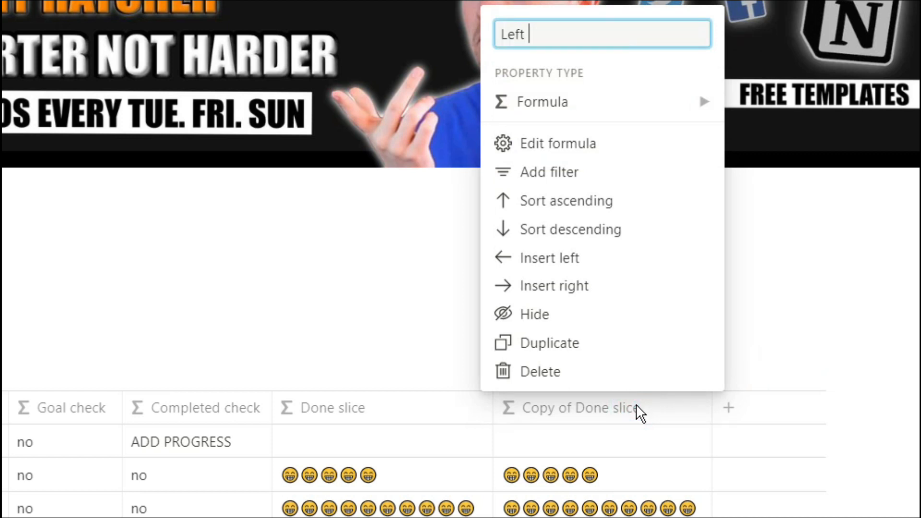
type("slice")
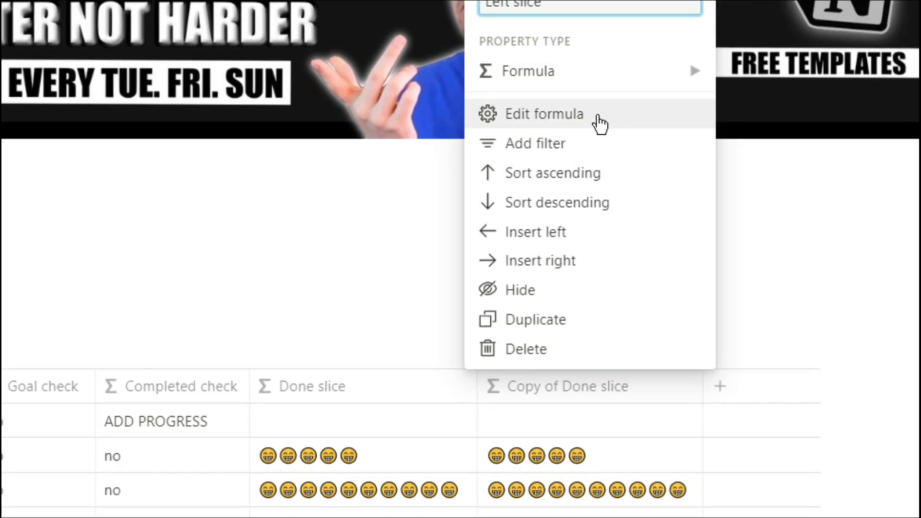
- Change Left slice to use red angry emojis and 20 - floor(...) for the remaining bar, then accept it
left_click(544, 113)
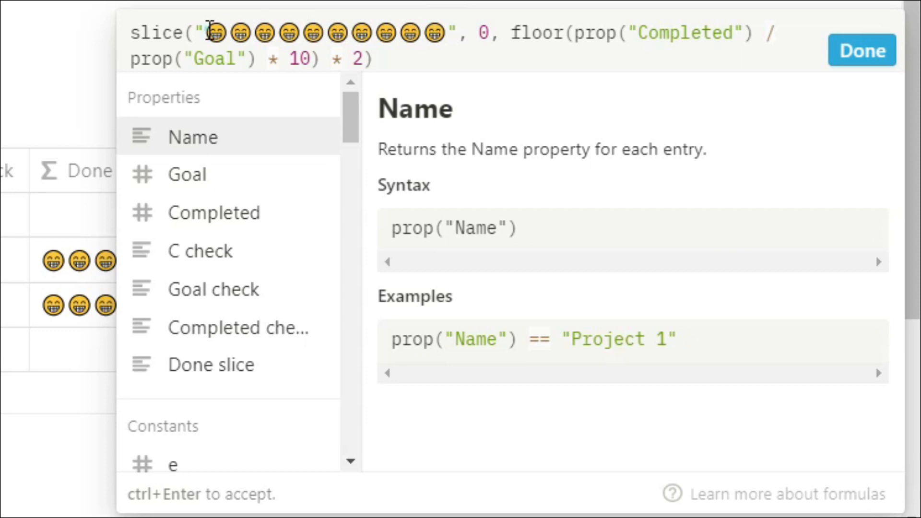
key("Backspace")
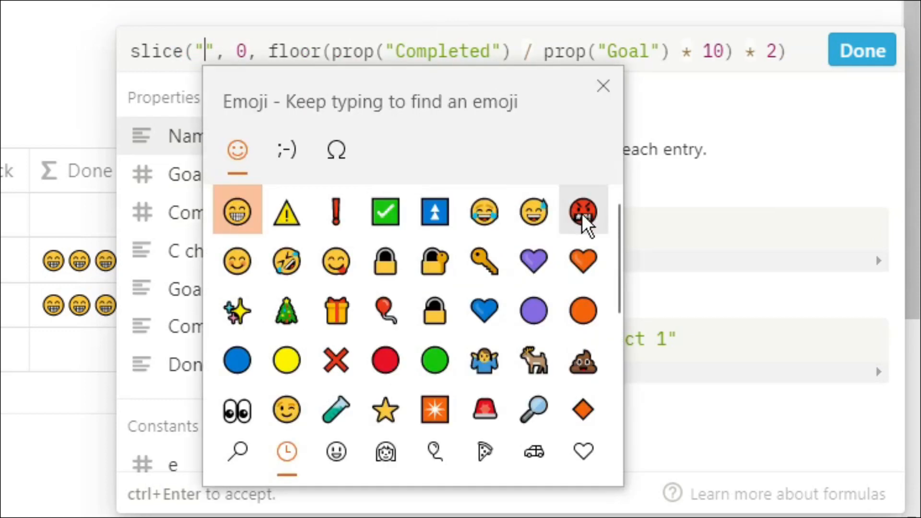
left_click(582, 211)
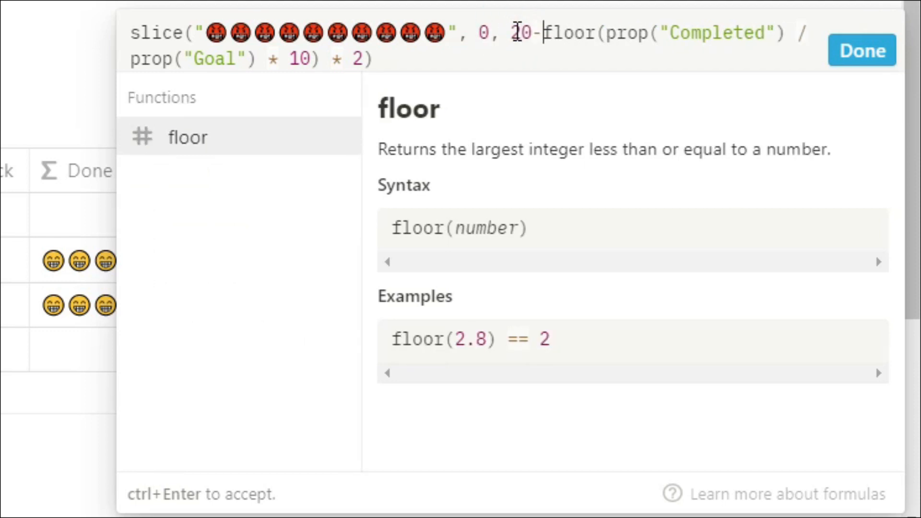
left_click(861, 50)
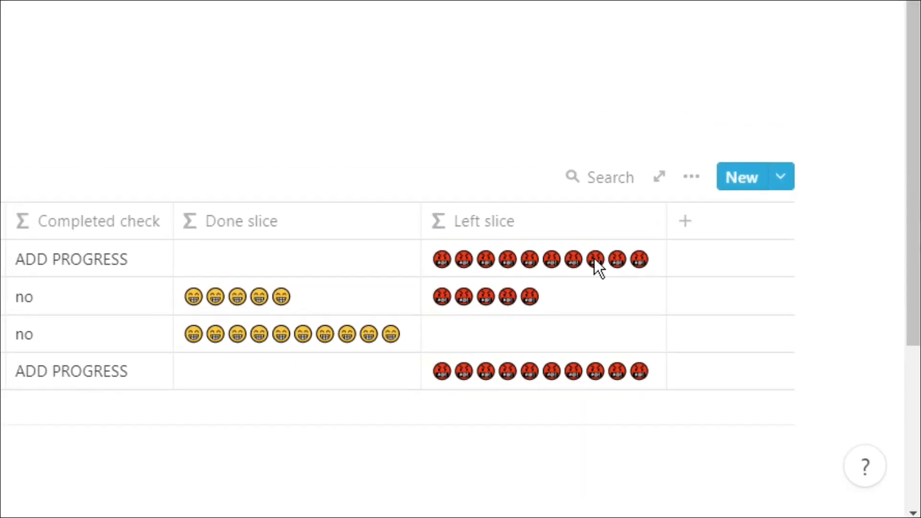
left_click(684, 220)
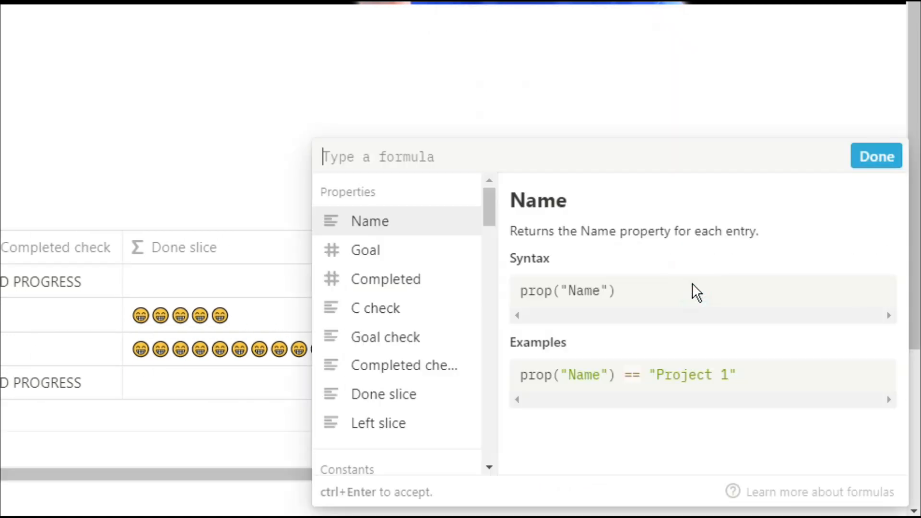
- Give the % column the formula format(round(prop("Completed")/prop("Goal")*100)) + "%" and apply it
type("r")
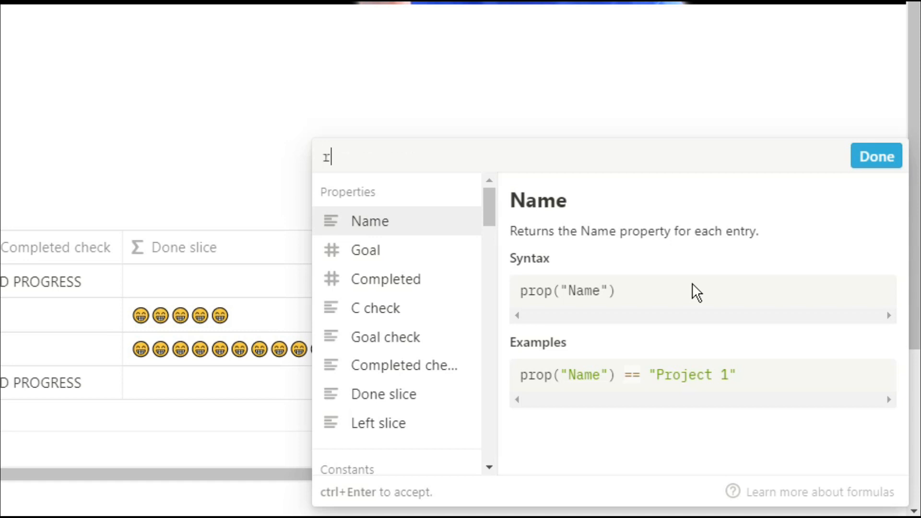
type("ound(")
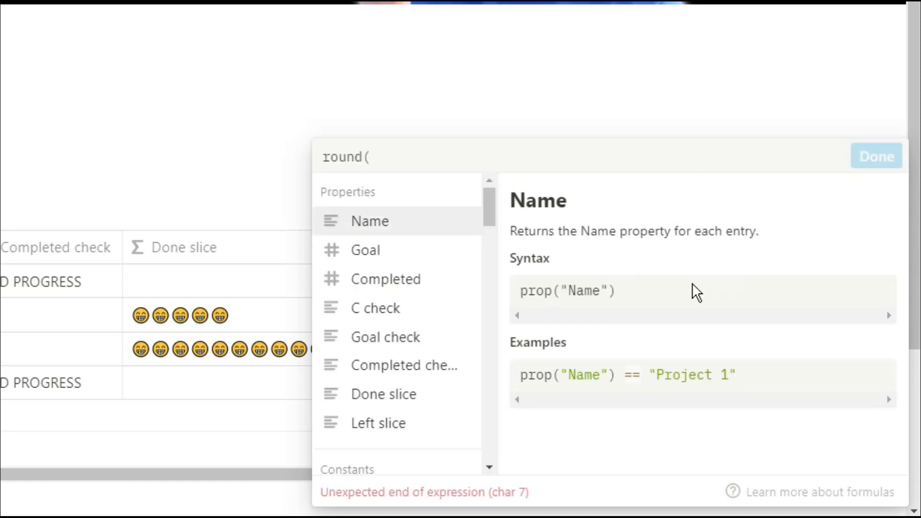
left_click(385, 279)
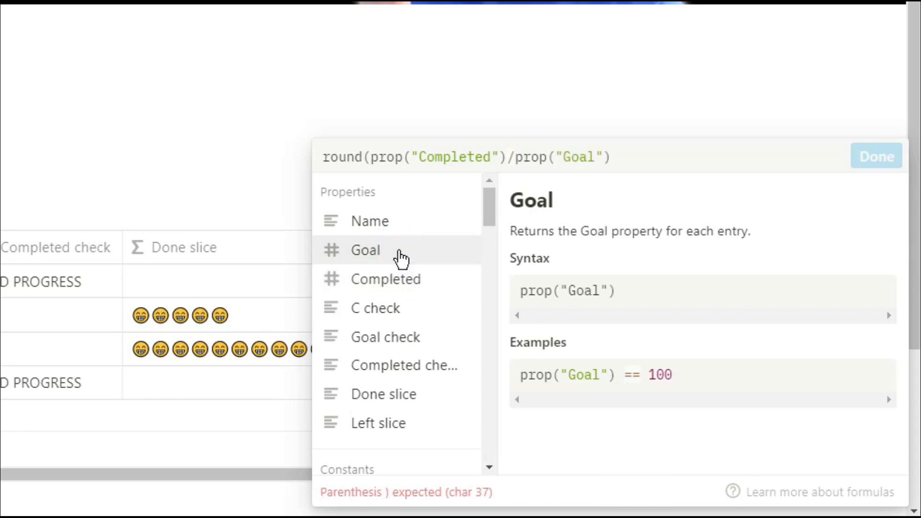
type("*100")
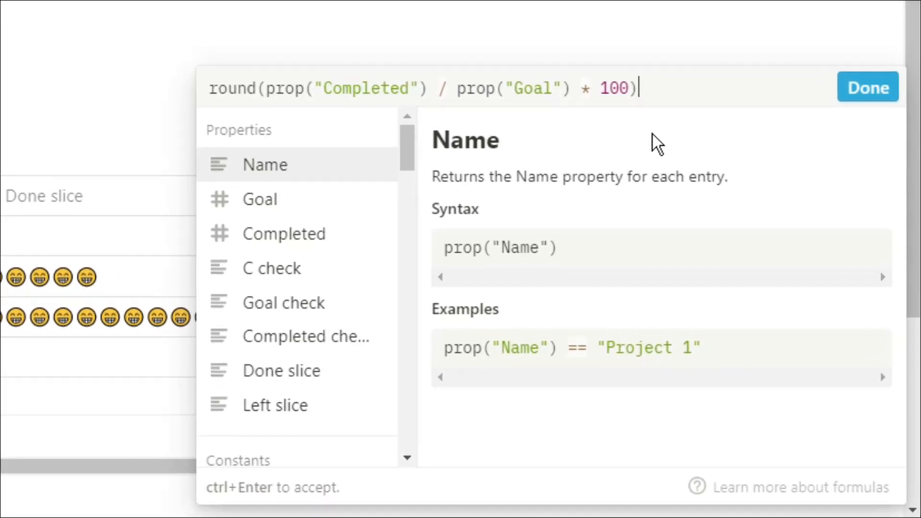
type("+ \"%\"")
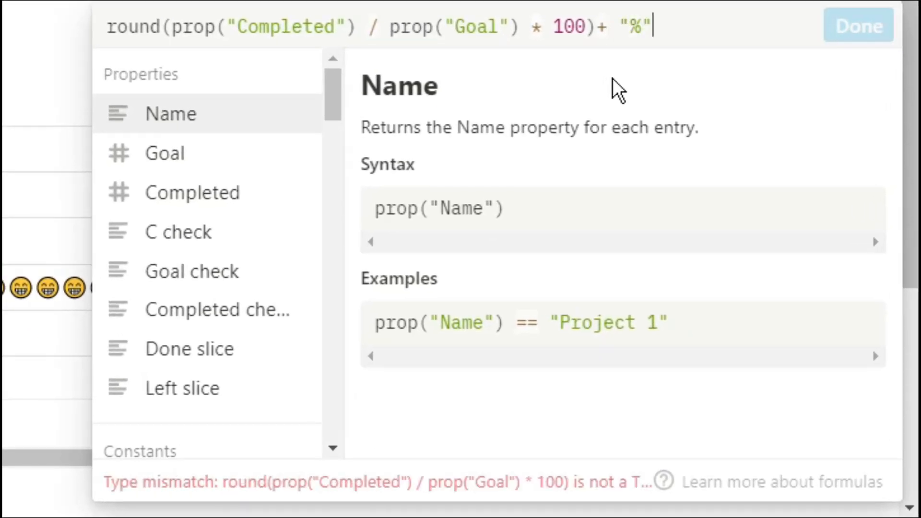
mouse_move(378, 339)
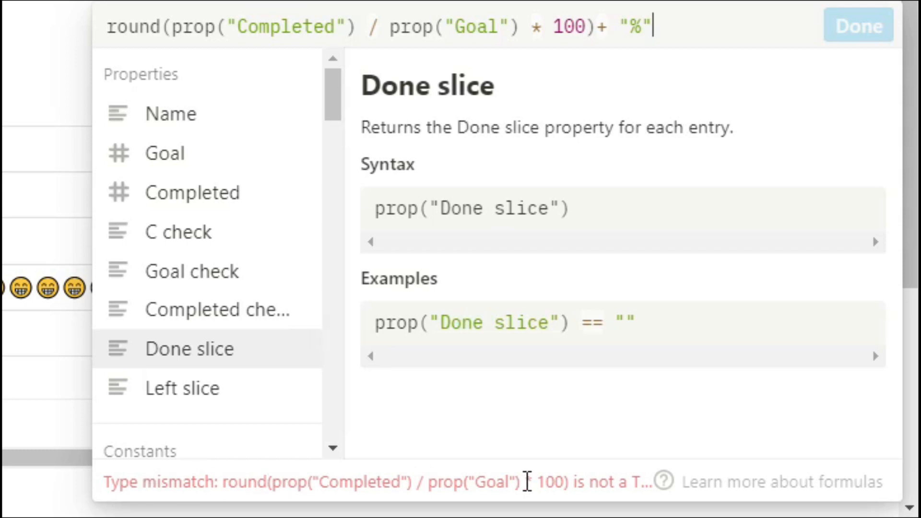
left_click(111, 27)
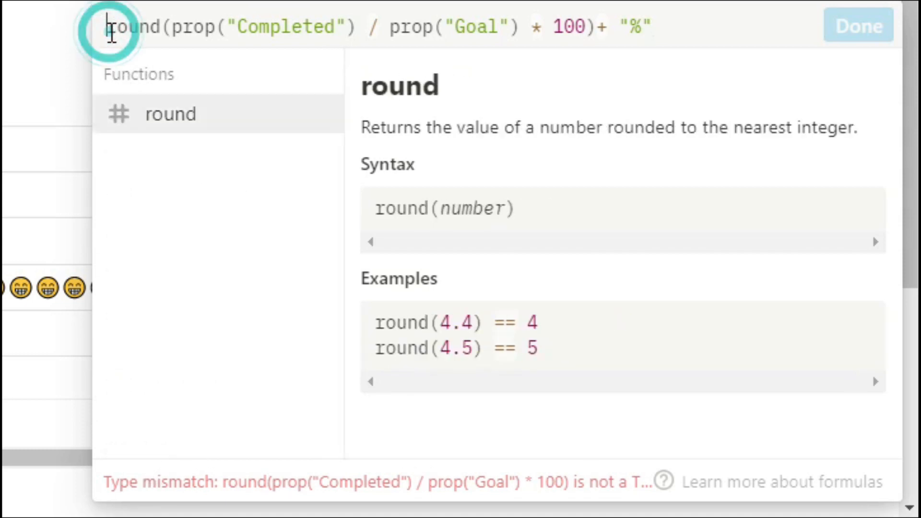
type("format(")
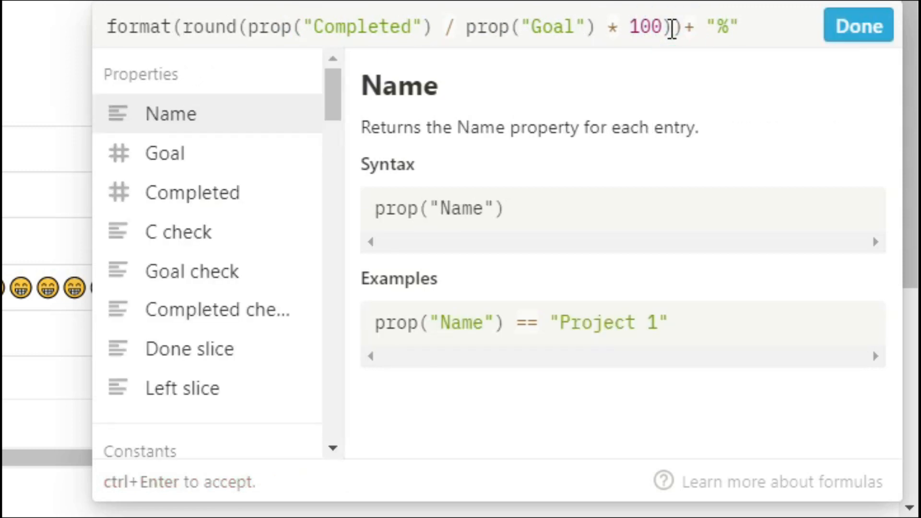
left_click(857, 25)
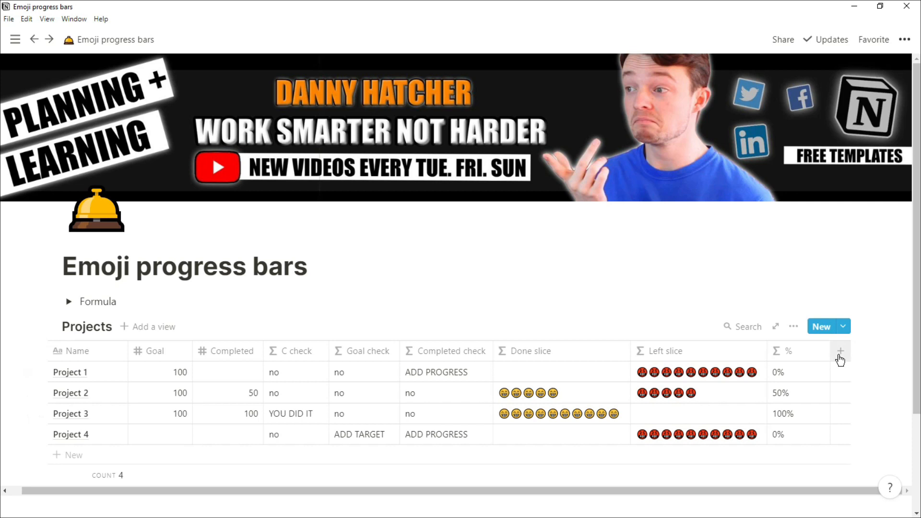
- Add a new Formula column named Progress bar at the end of the Projects table
left_click(840, 351)
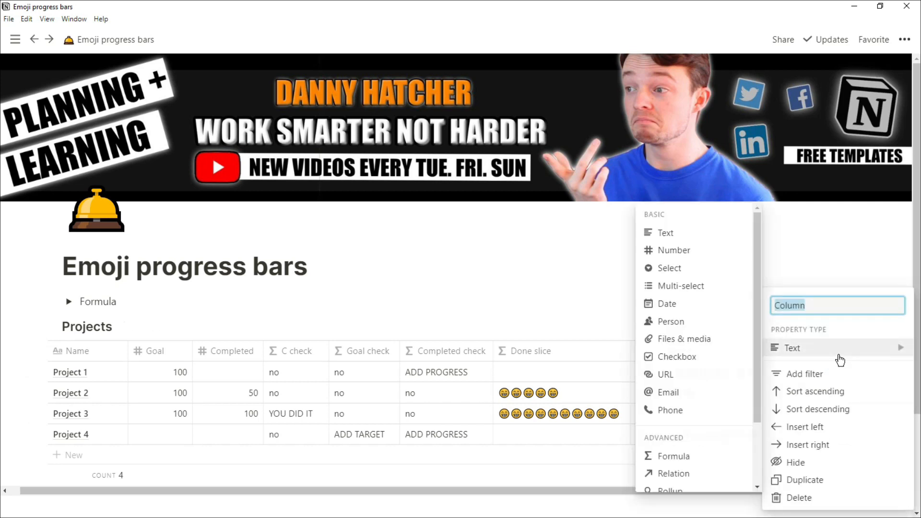
type("Progress bar")
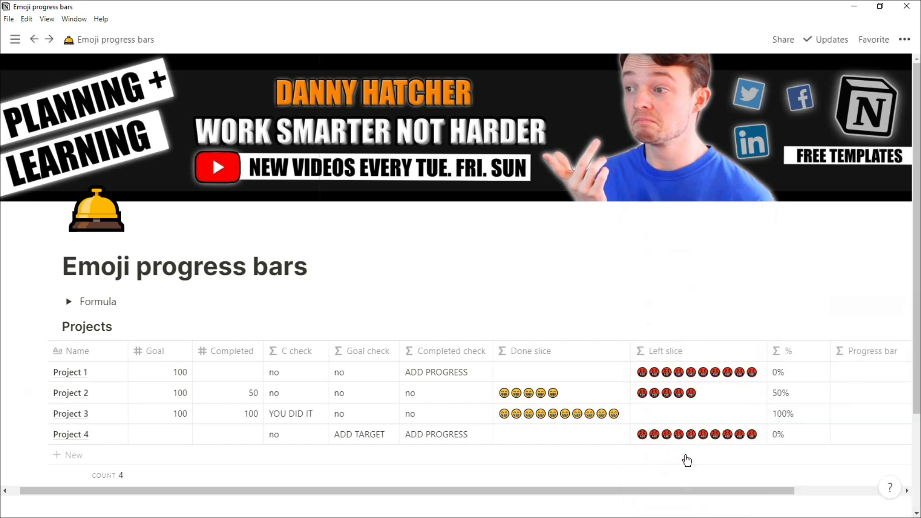
scroll("right", 3)
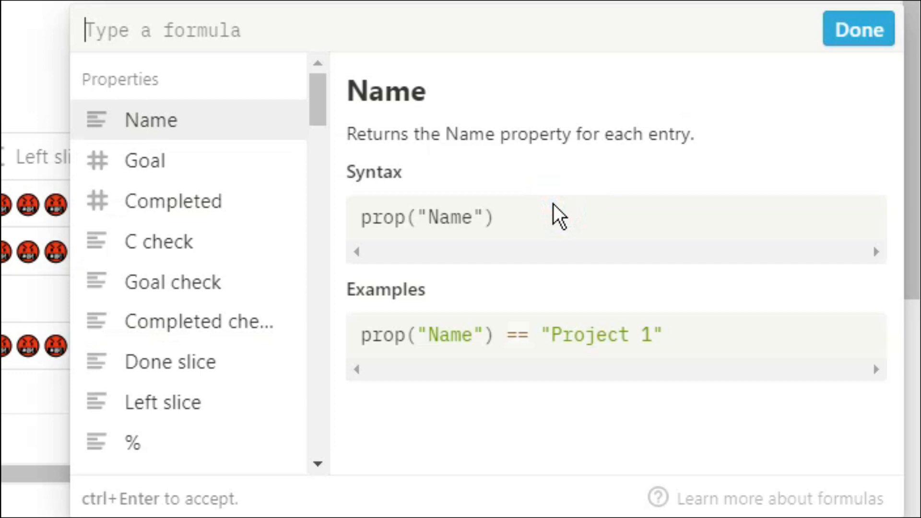
- Write the first branch: Completed/Goal >= 1 shows "YOU DID IT"
left_click(172, 201)
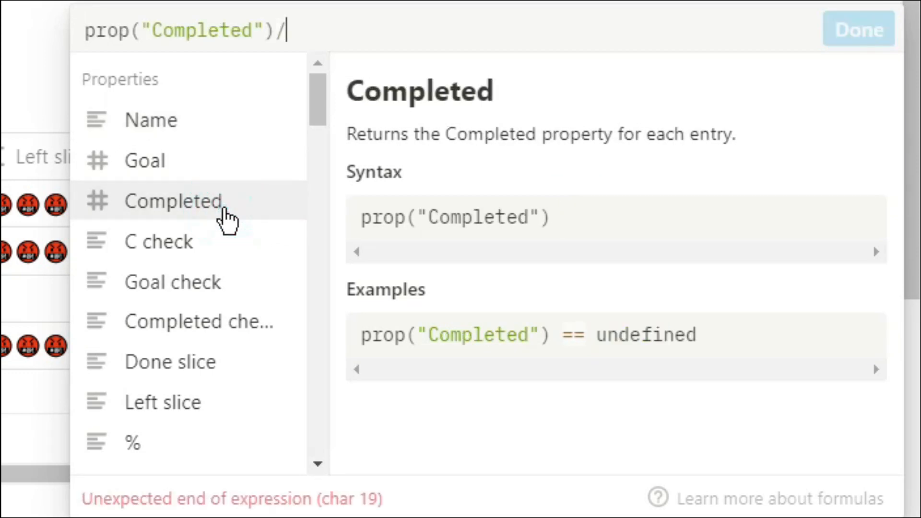
left_click(144, 160)
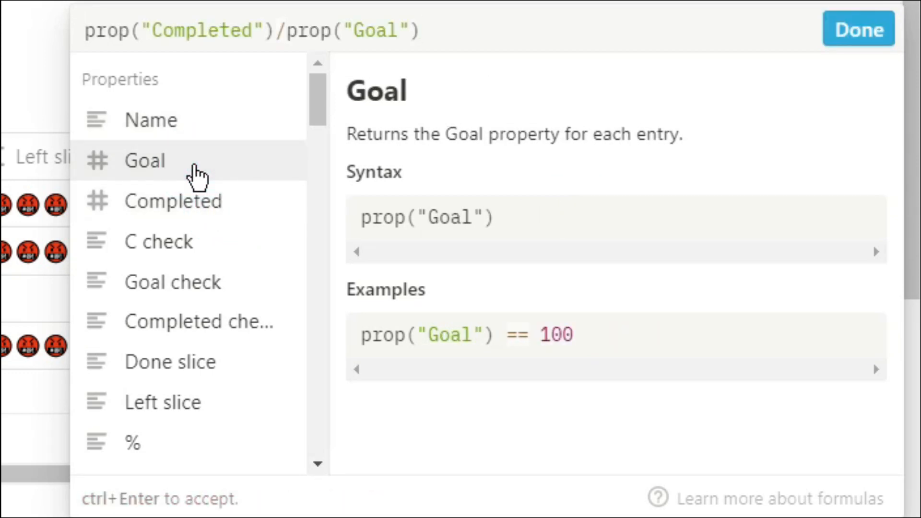
type(">=1?")
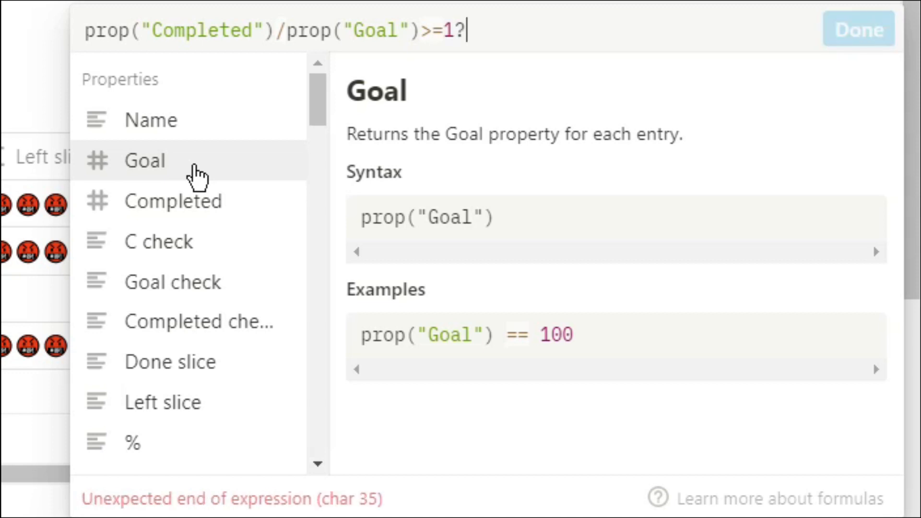
type("\"YOU D")
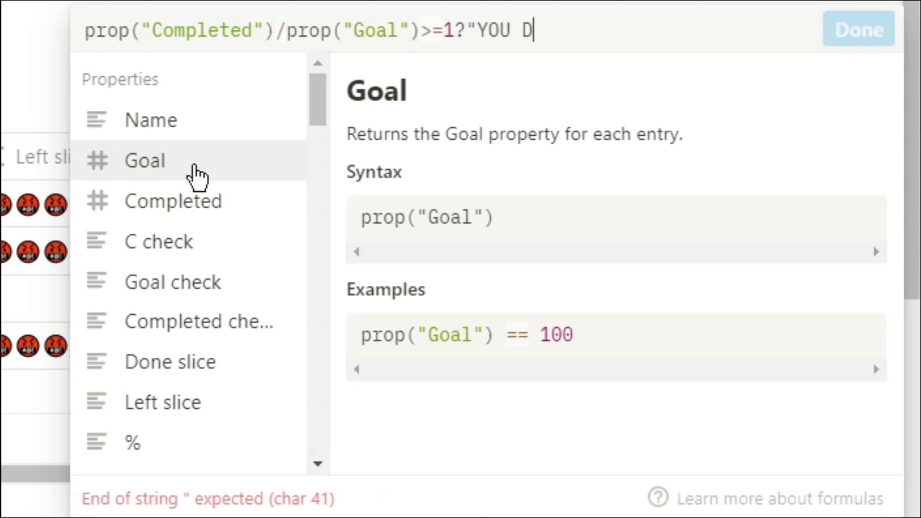
type("ID IT\"")
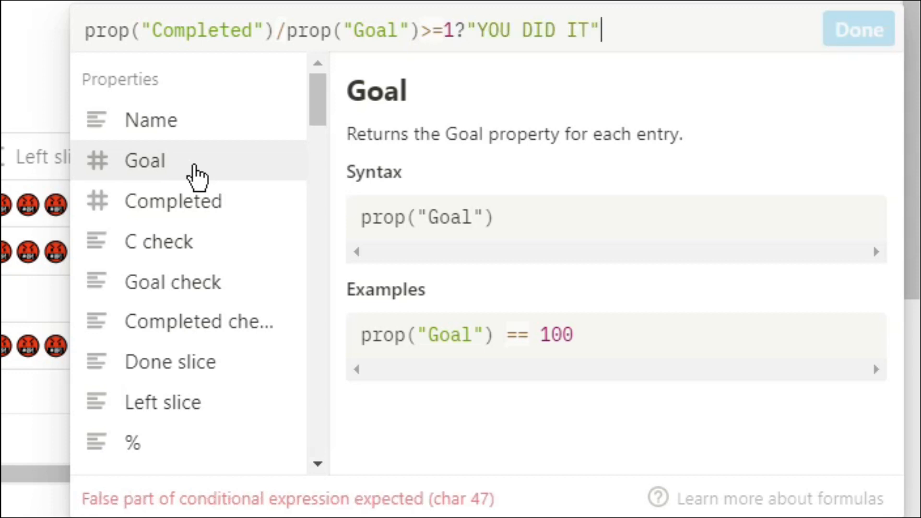
type(":empty(prop(\"Goal")
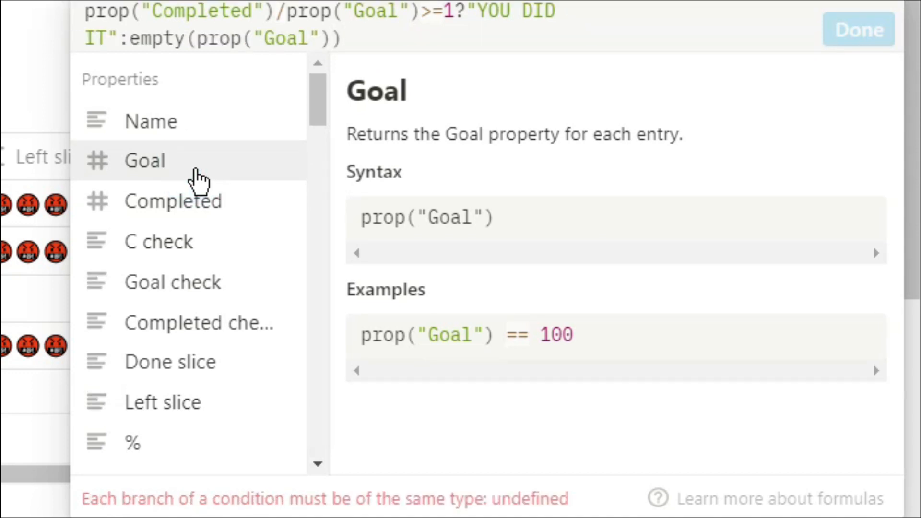
- Chain "ADD GOAL" when Goal is empty and "ADD PROGRESS" when Completed is empty
type("?\"ADD")
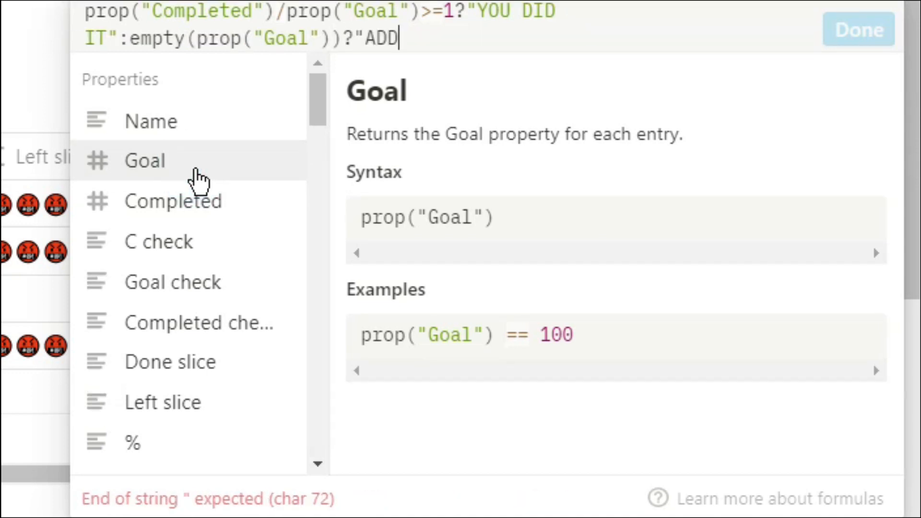
type("GOAL\"")
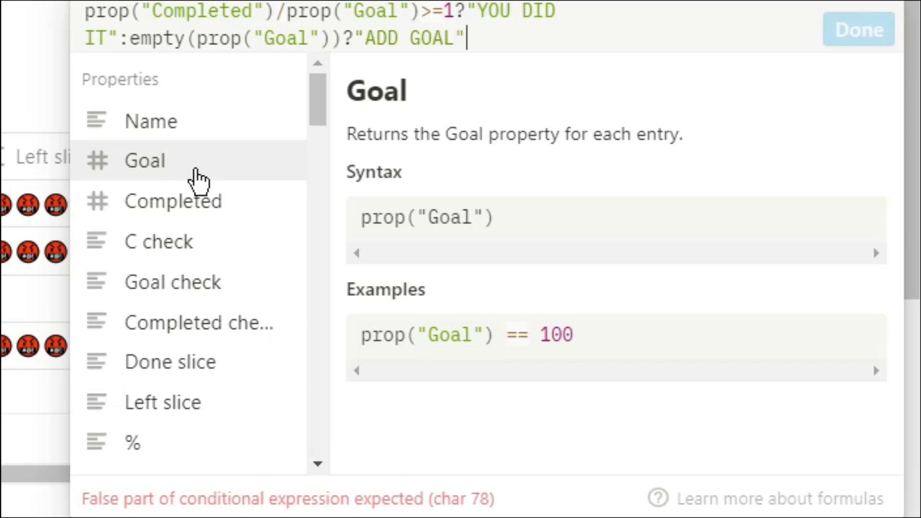
type(":e")
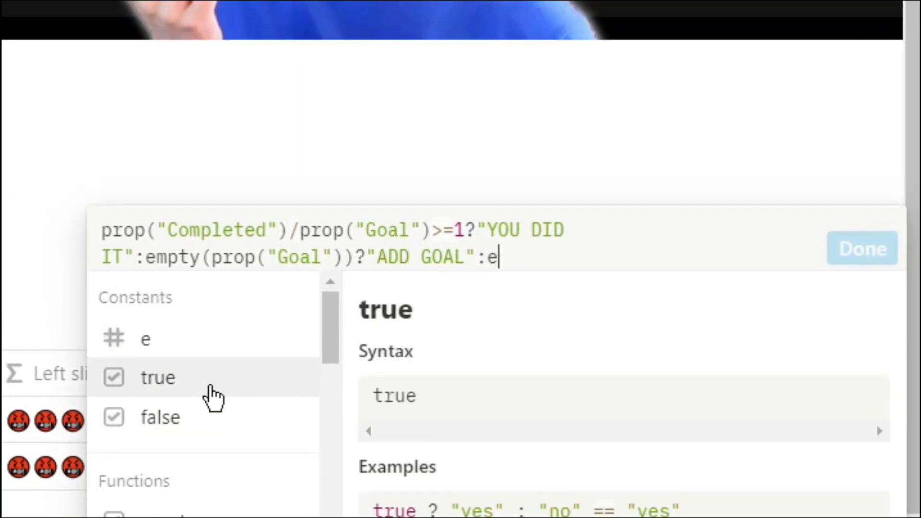
type("mpty(")
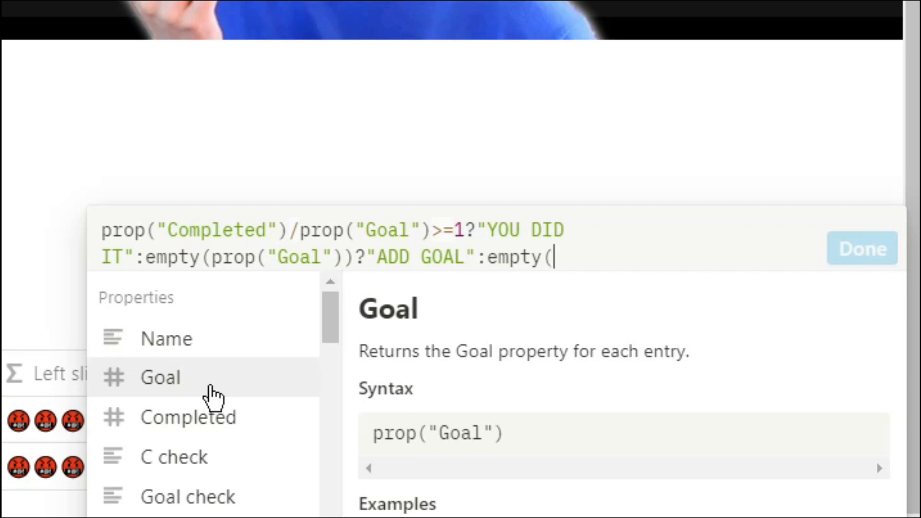
left_click(188, 417)
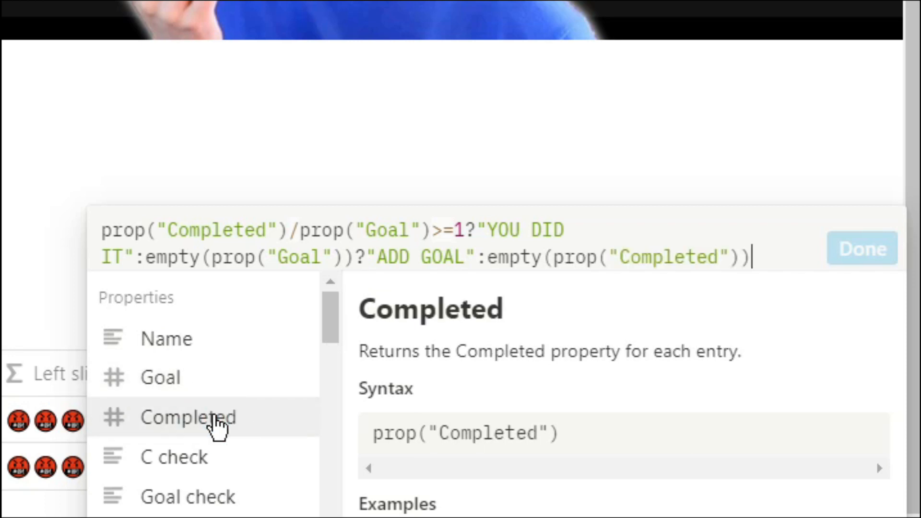
type("?\"")
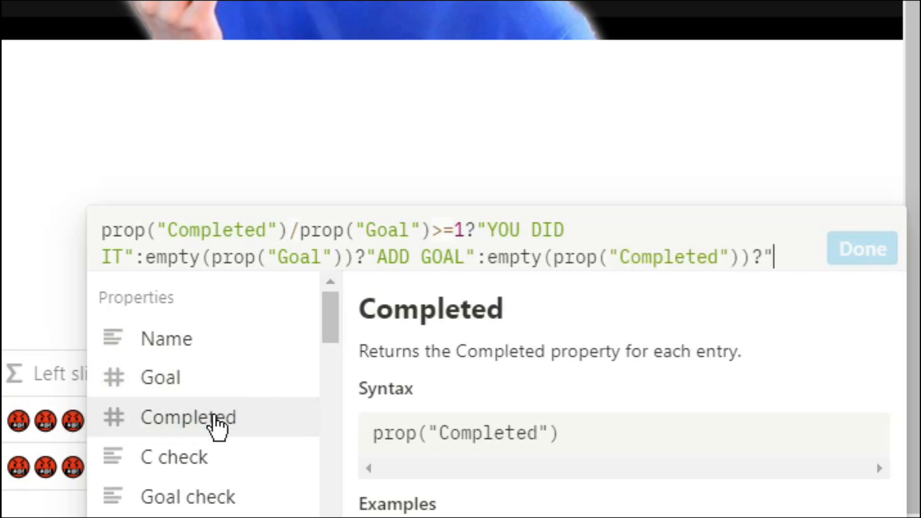
type("ADD PROG")
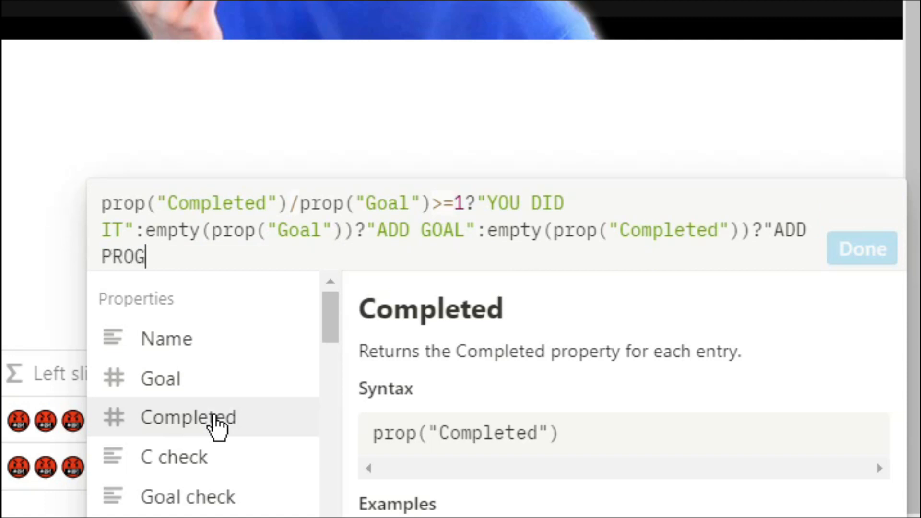
type("RESS\"")
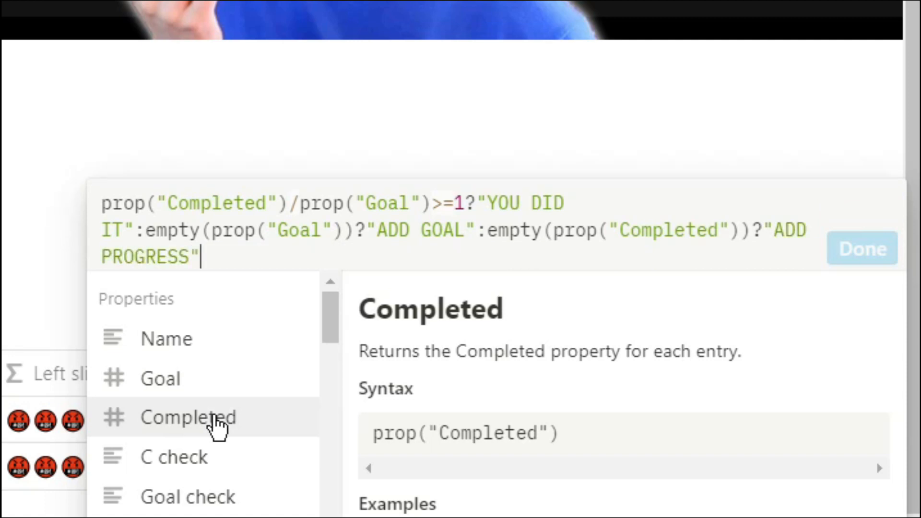
type(":slice")
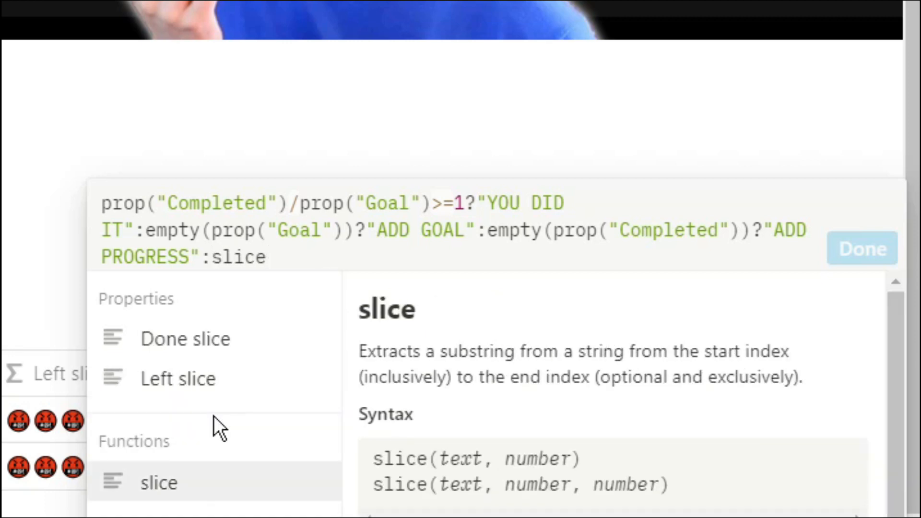
- Slice grinning and red emoji strings by floor(Completed/Goal*10)*2 to draw the bar
left_click(373, 426)
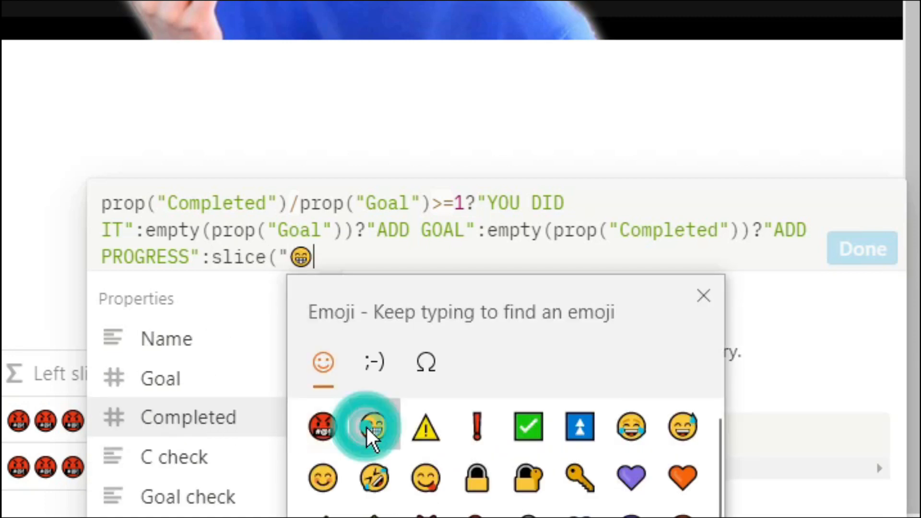
left_click(373, 427)
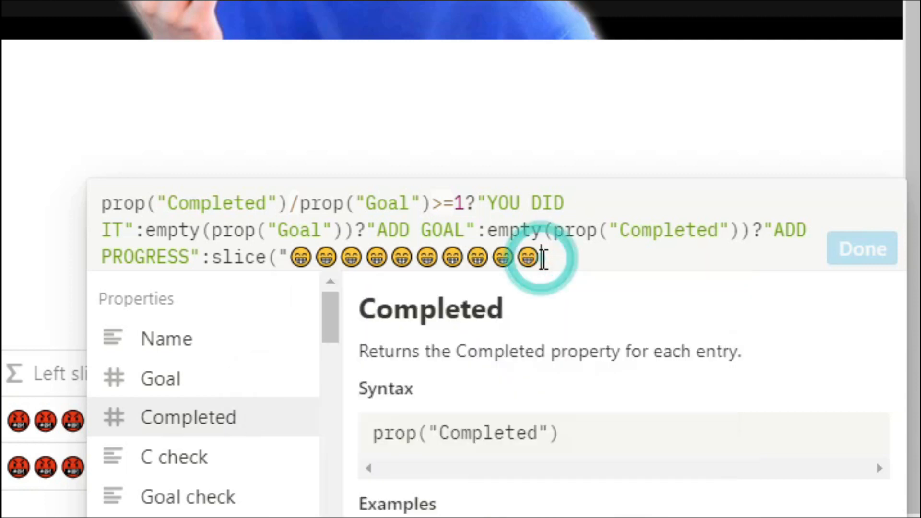
type(",0,")
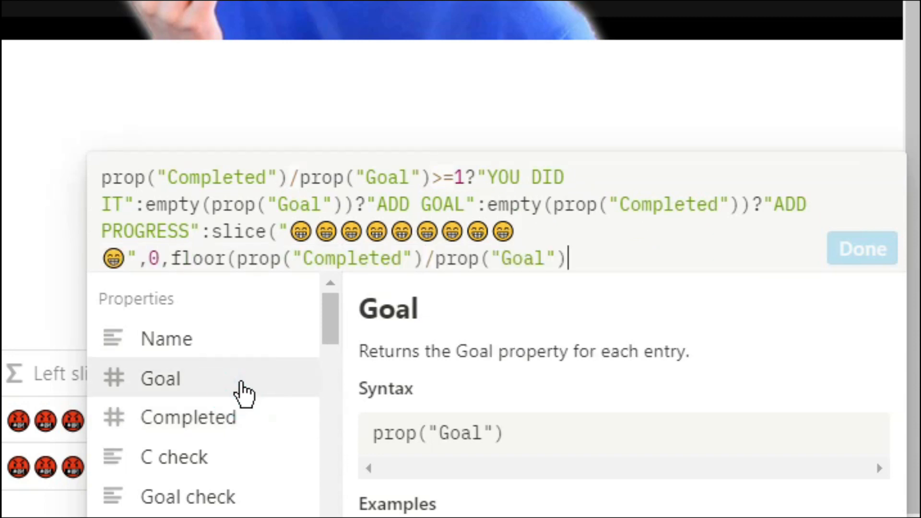
type("*10)*")
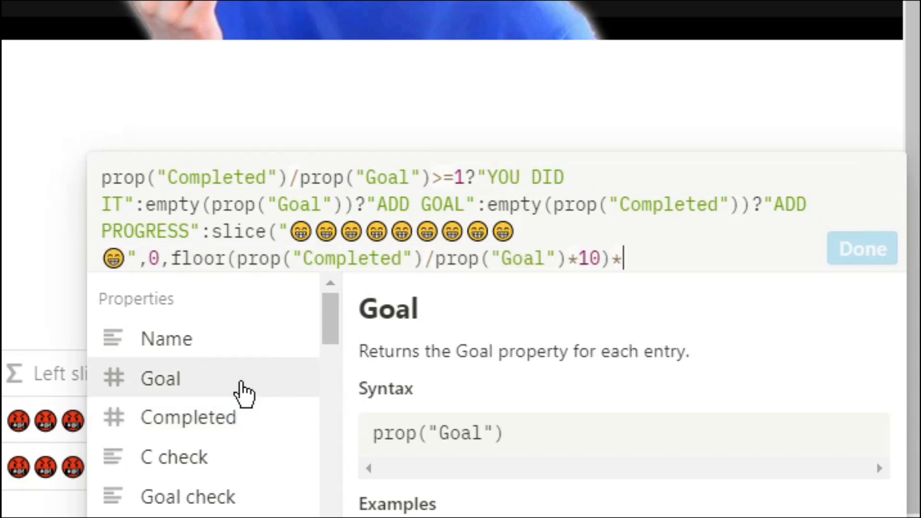
type("2)+slice(\"")
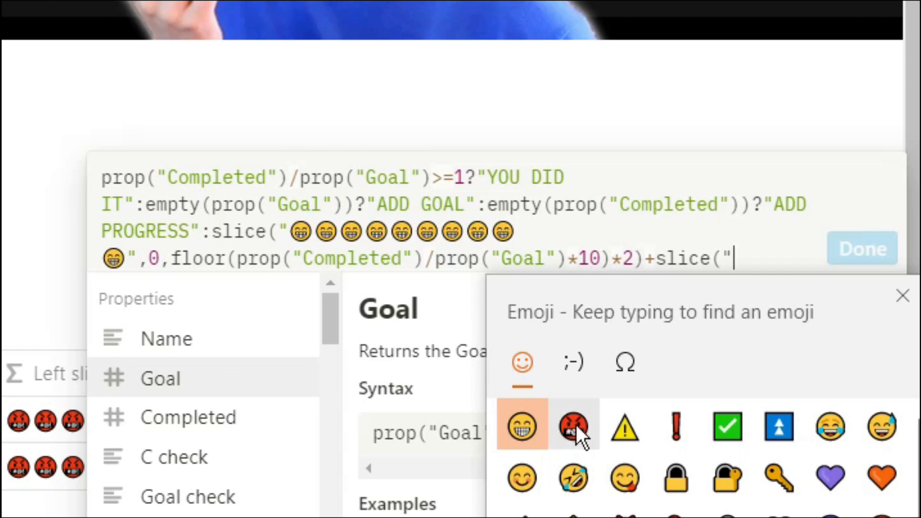
left_click(573, 425)
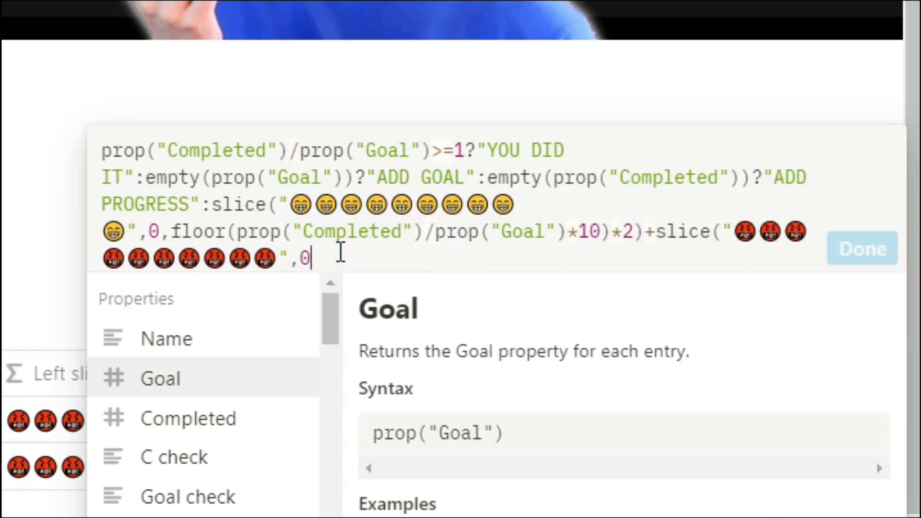
type("floor(")
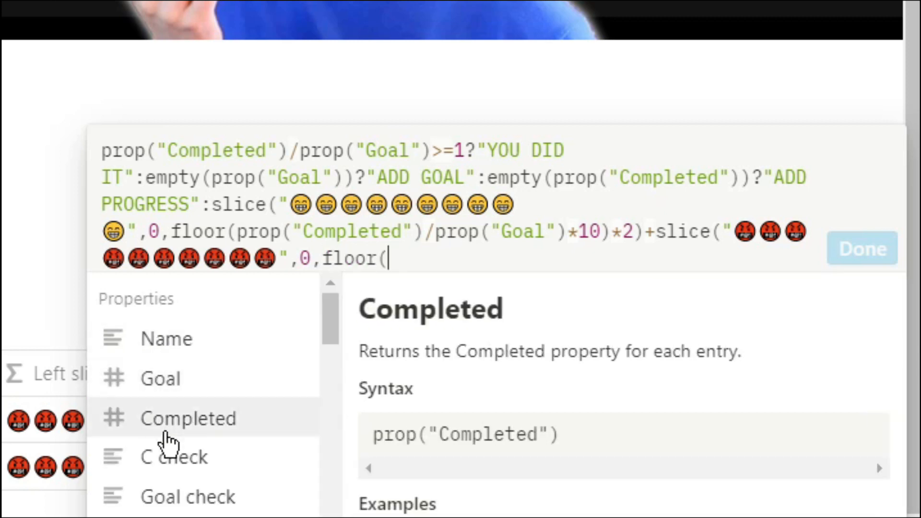
left_click(160, 378)
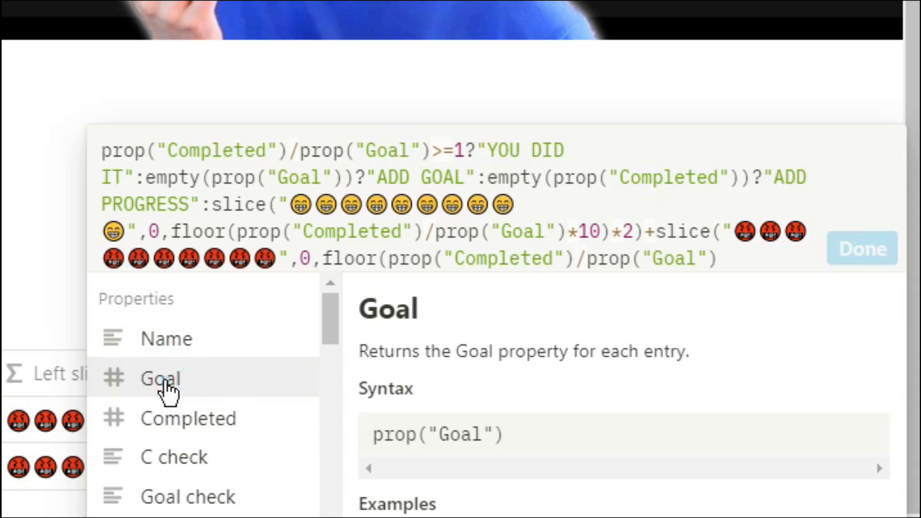
type("*10)*2)")
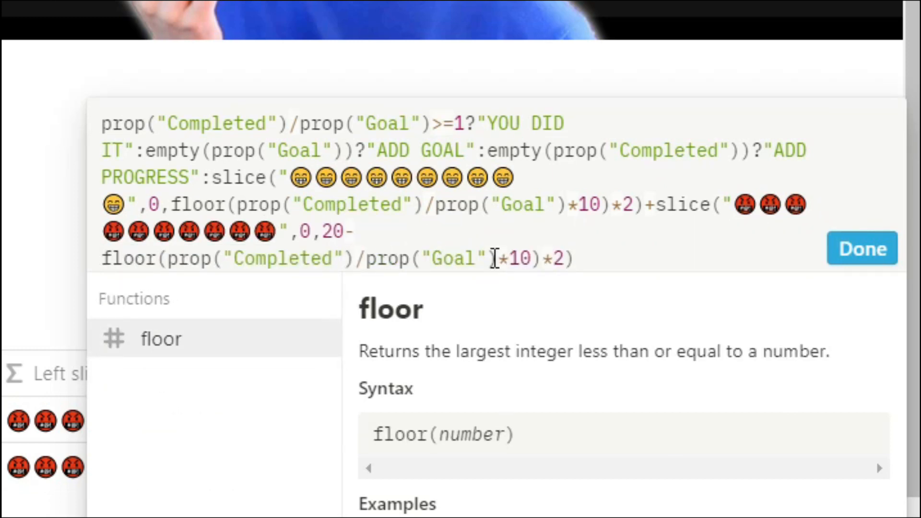
- Append format(round(Completed/Goal*100))+"%" and save the formula to show results
type("+")
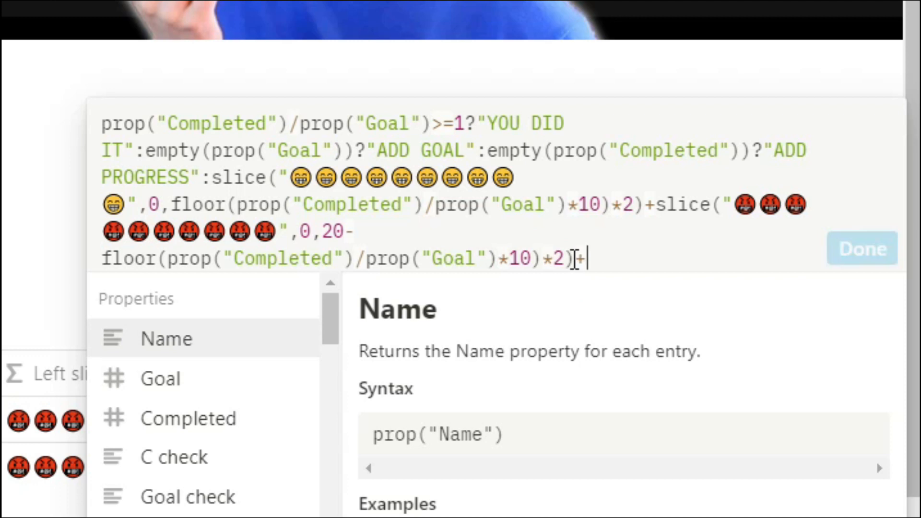
type("format(round(")
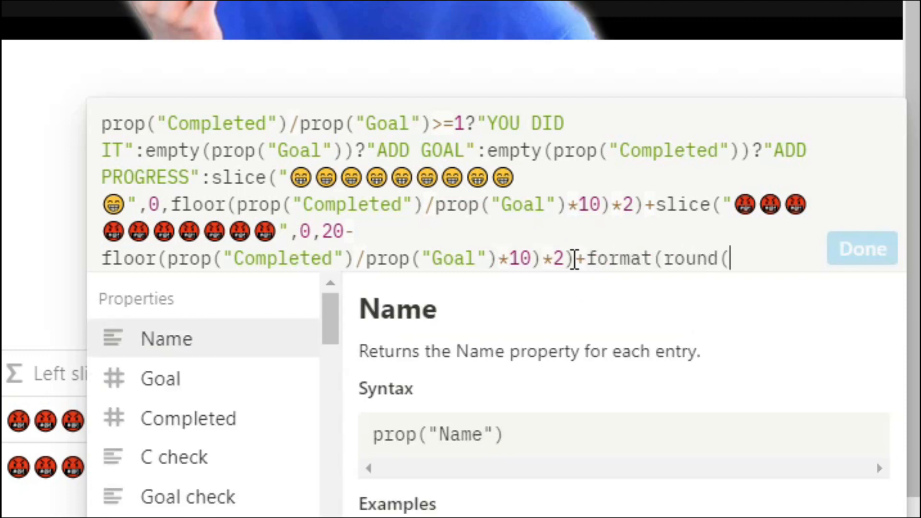
left_click(188, 416)
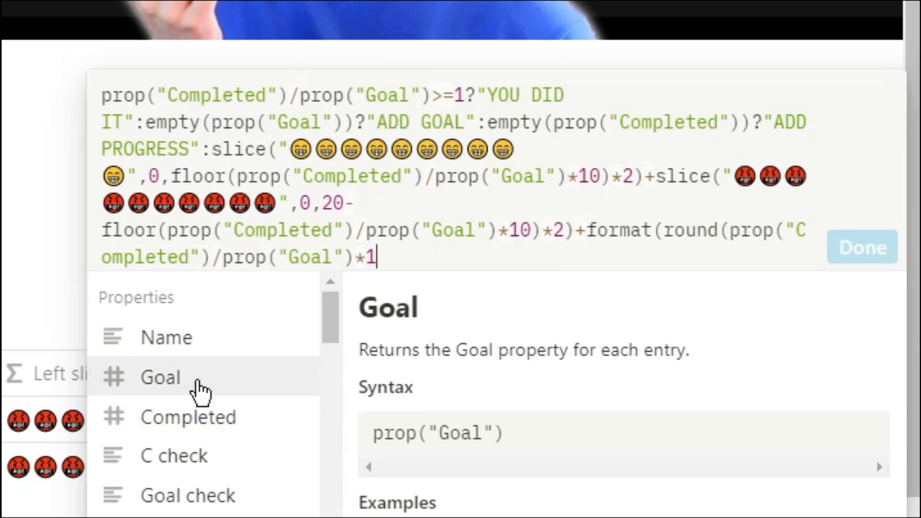
type("00))")
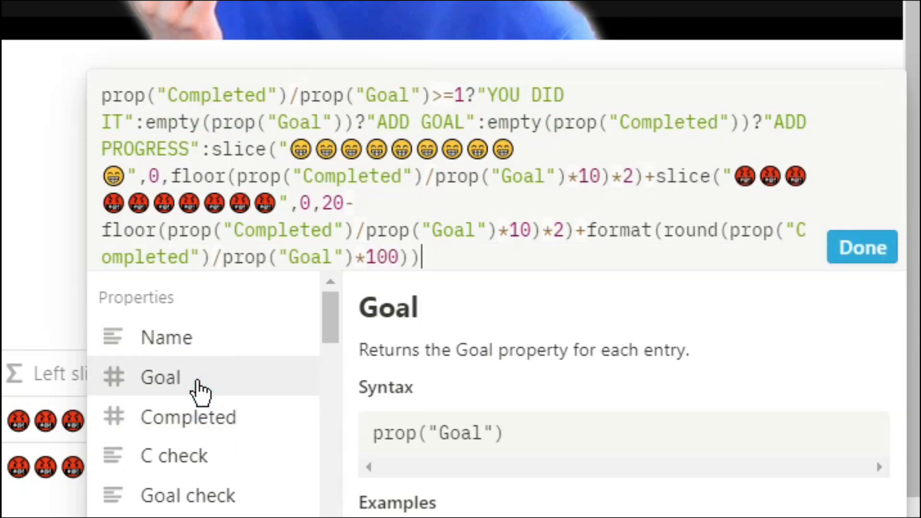
type("+\"")
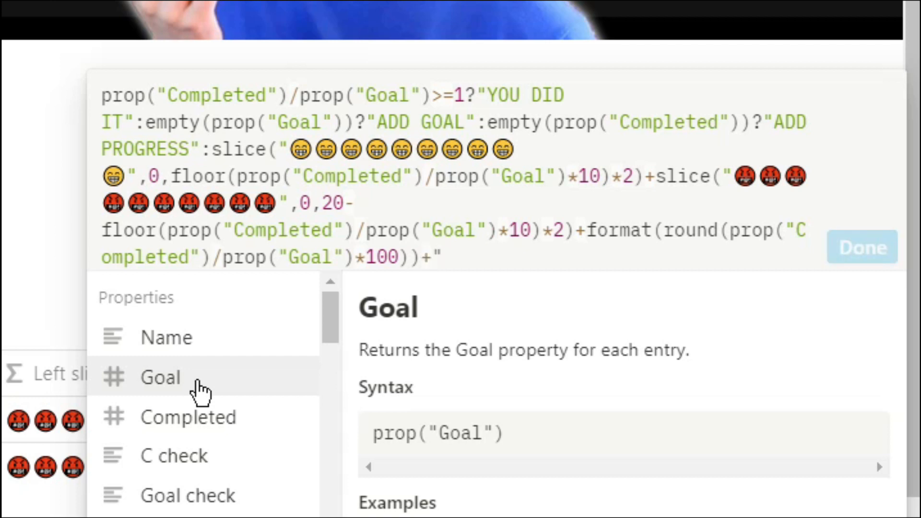
left_click(862, 247)
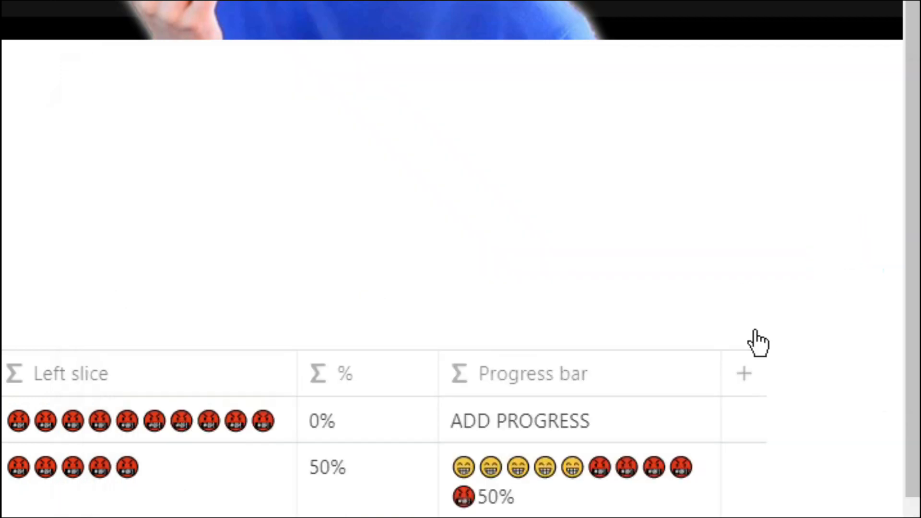